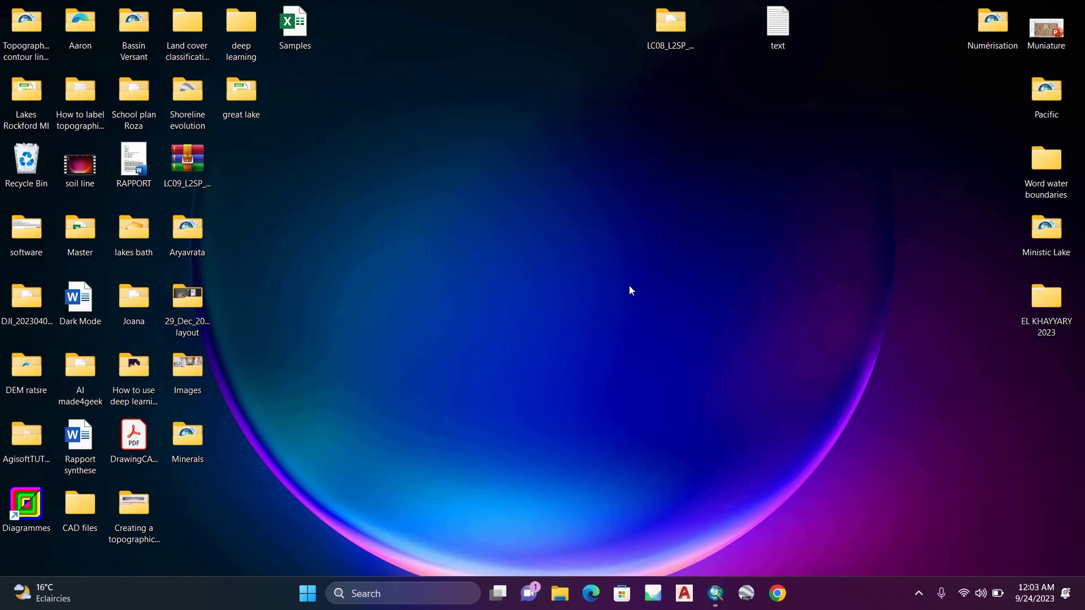
# Open the Samples workbook from the desktop in Excel
pyautogui.click(294, 27)
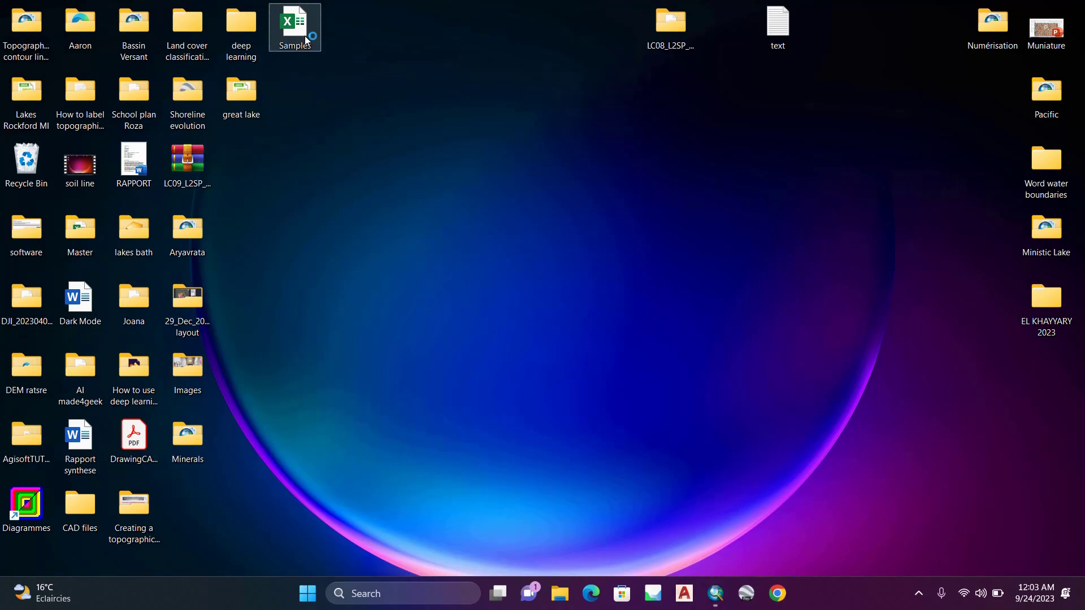
pyautogui.doubleClick(294, 21)
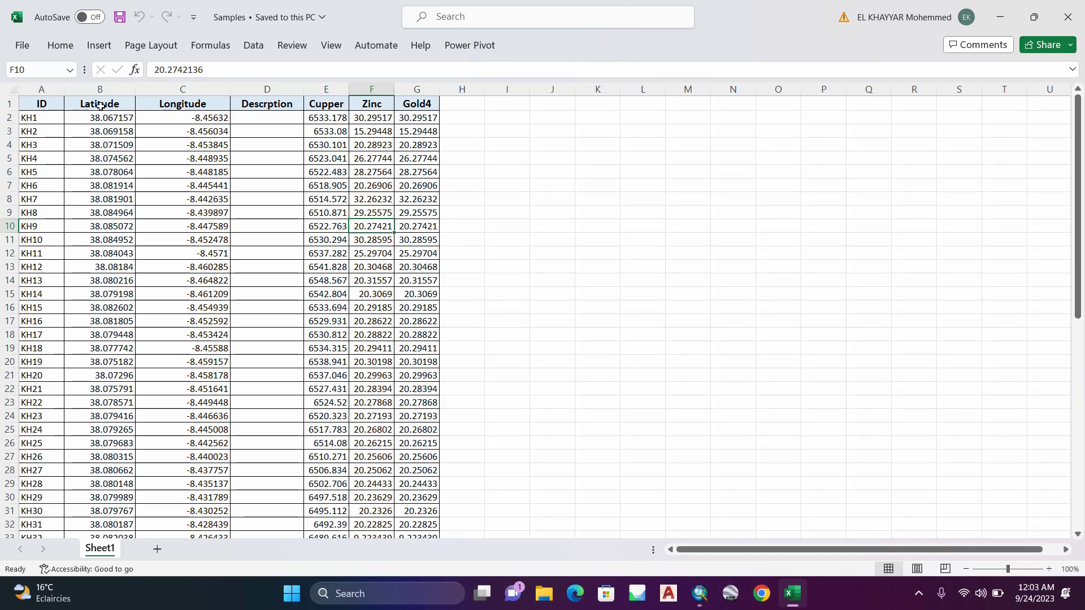
# Show the Insert ribbon's 3D Map dropdown with the Open 3D Maps option
pyautogui.click(182, 89)
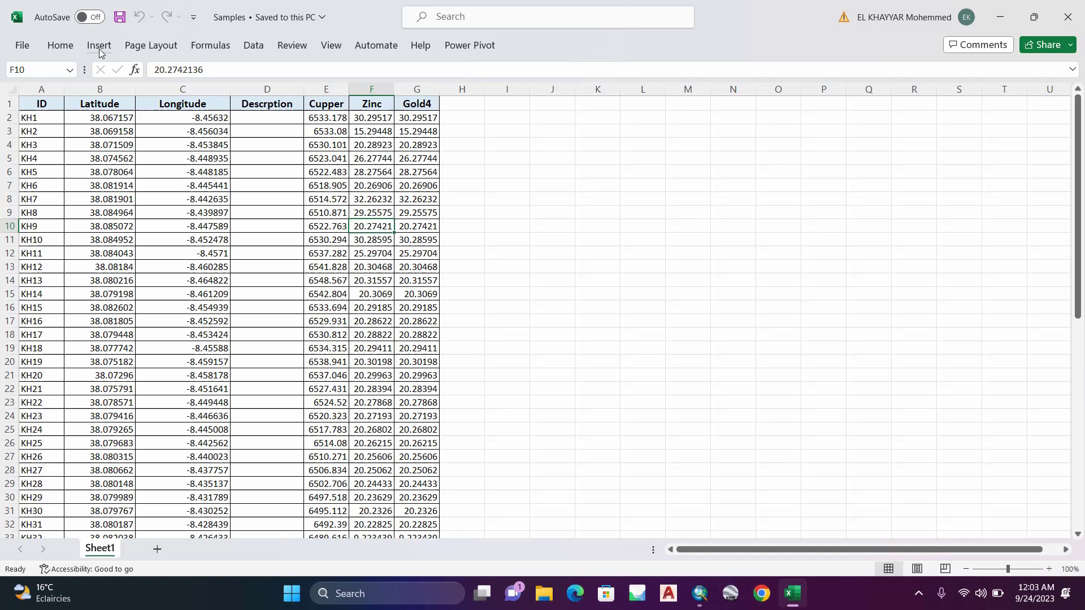
pyautogui.click(98, 45)
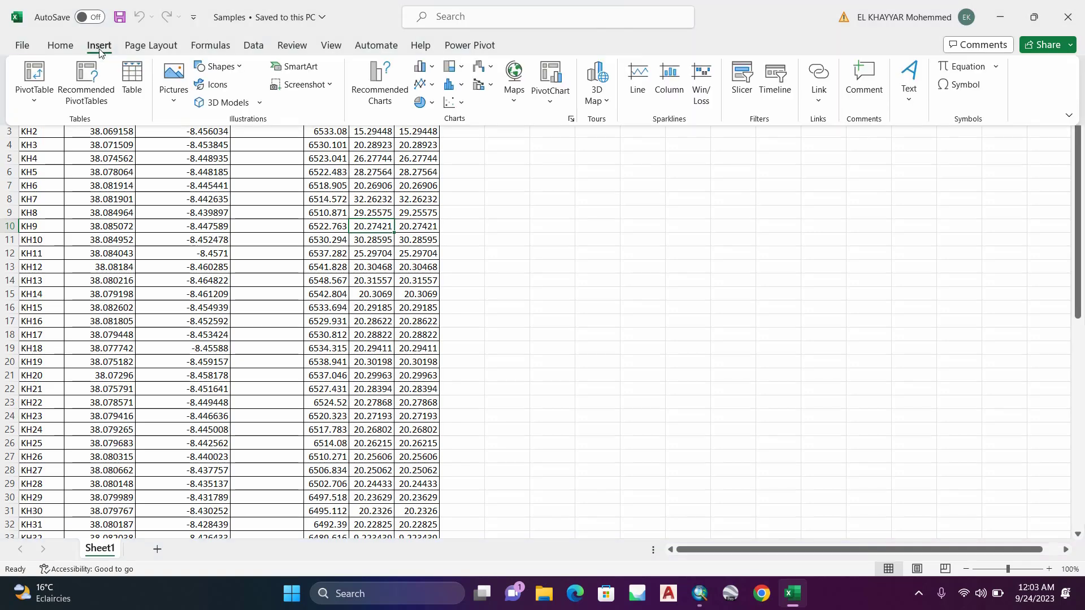
pyautogui.moveTo(596, 80)
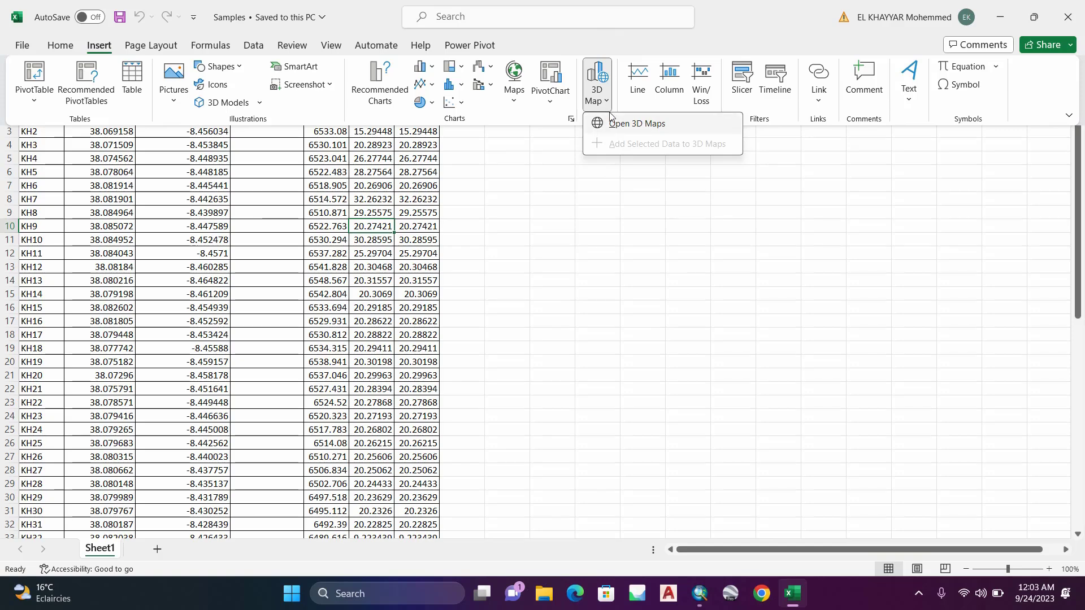
pyautogui.moveTo(635, 123)
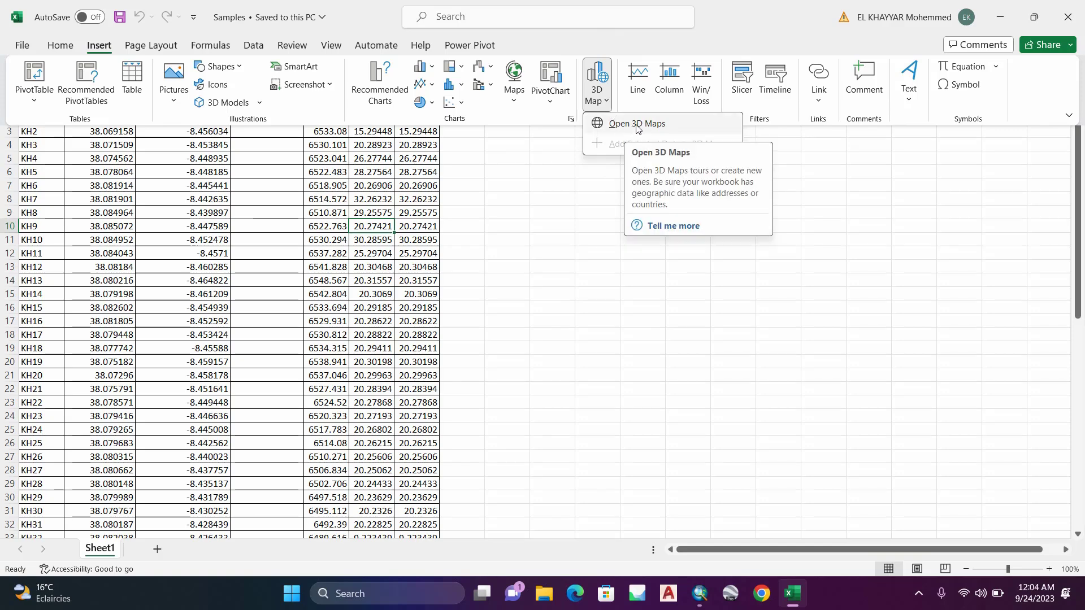
# Launch a new 3D Maps tour on the globe and close the Field List pane
pyautogui.click(635, 123)
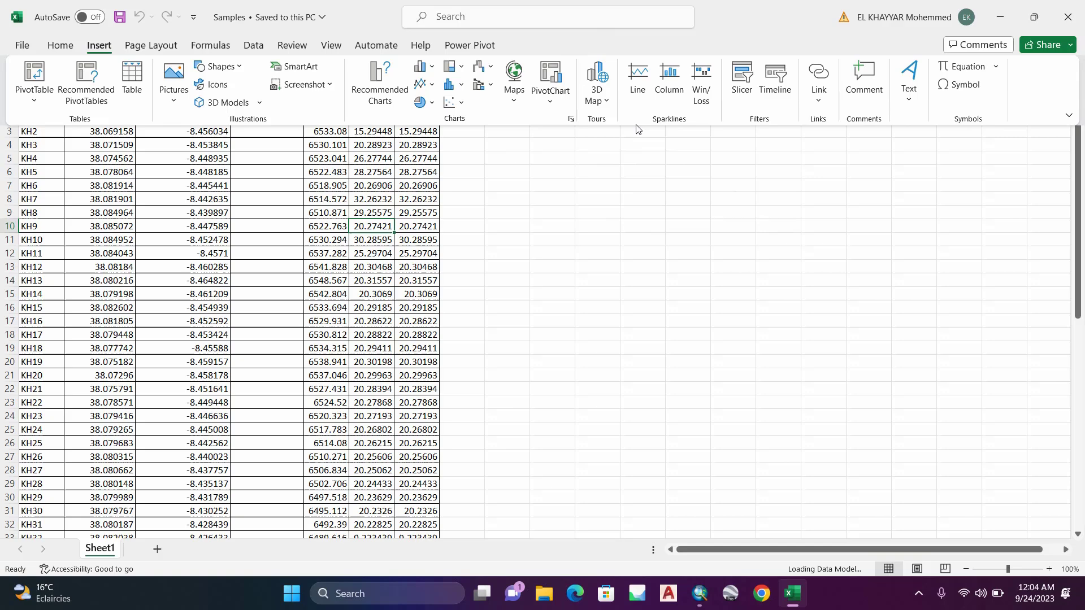
pyautogui.click(596, 76)
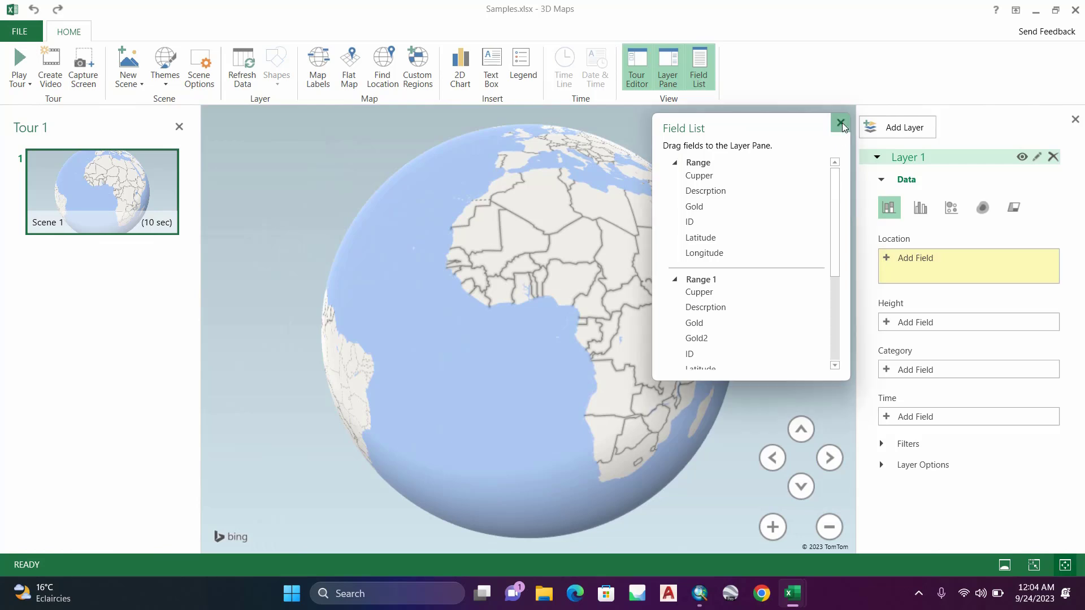
pyautogui.click(840, 122)
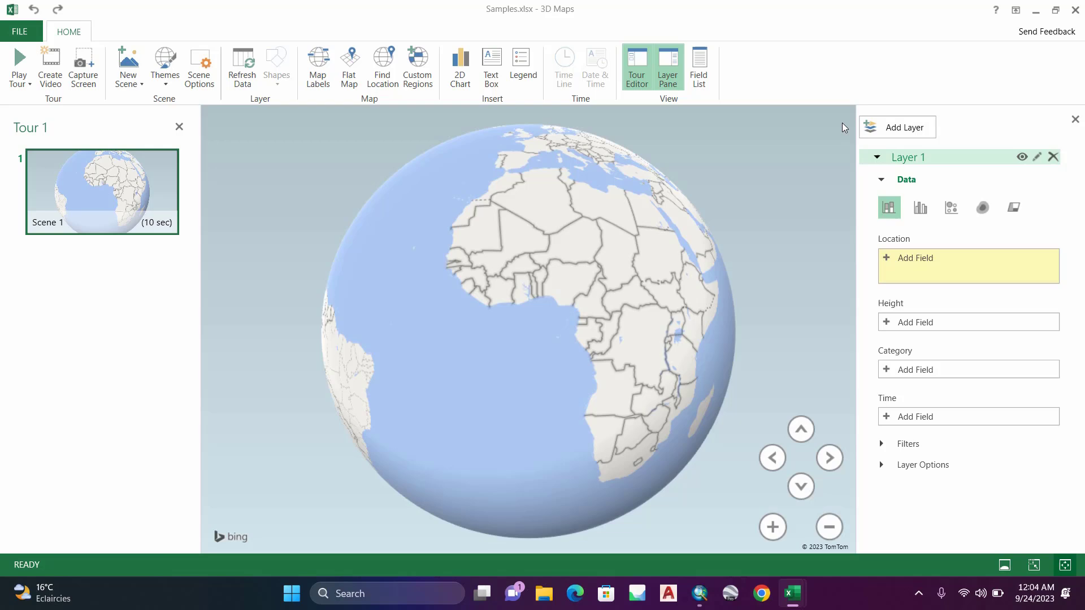
pyautogui.moveTo(815, 124)
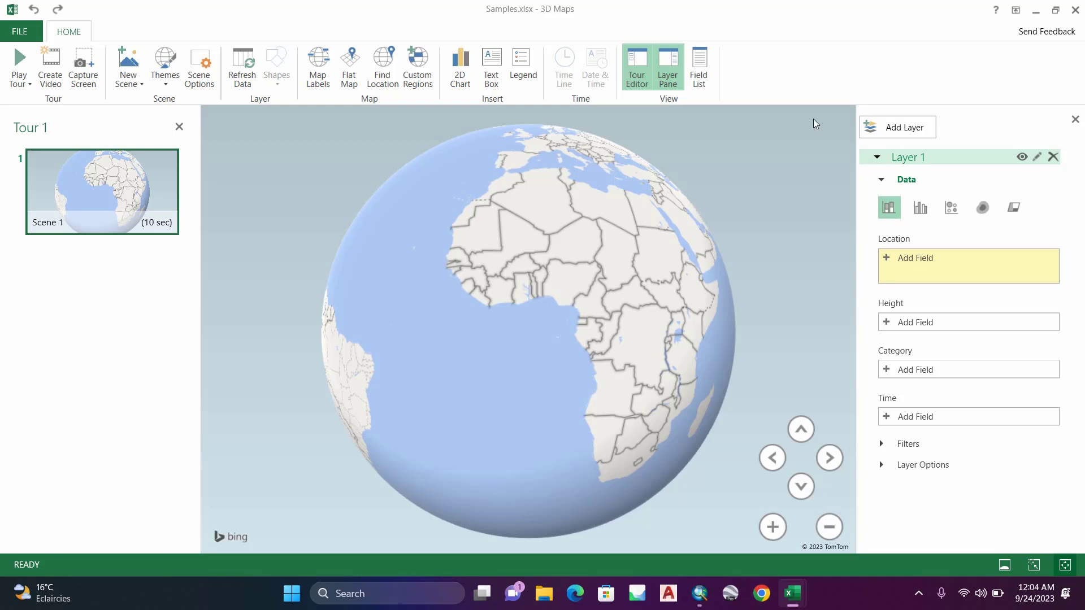
pyautogui.moveTo(766, 162)
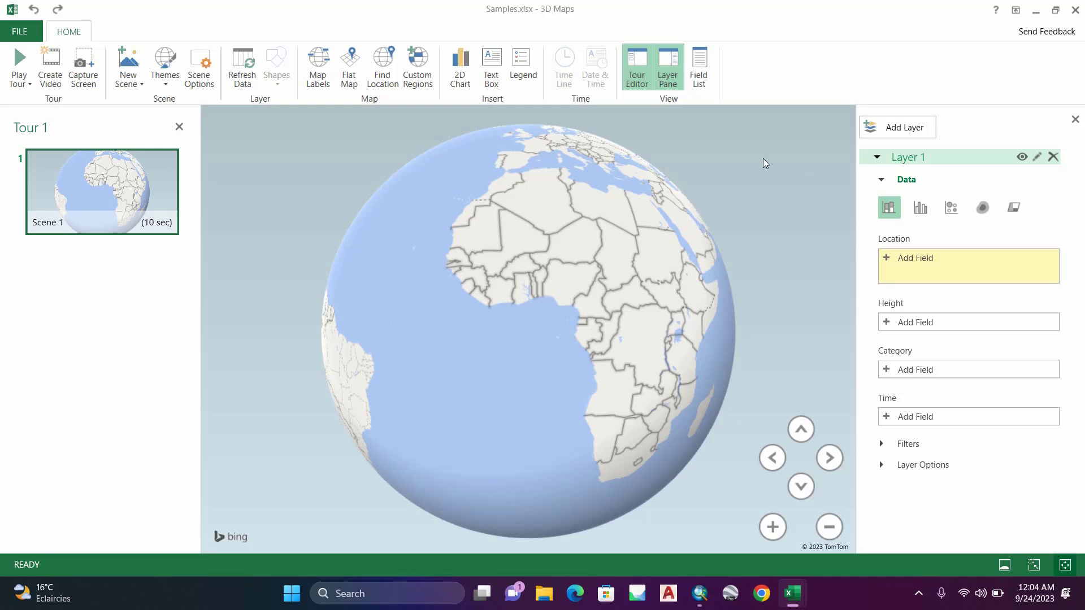
pyautogui.moveTo(779, 167)
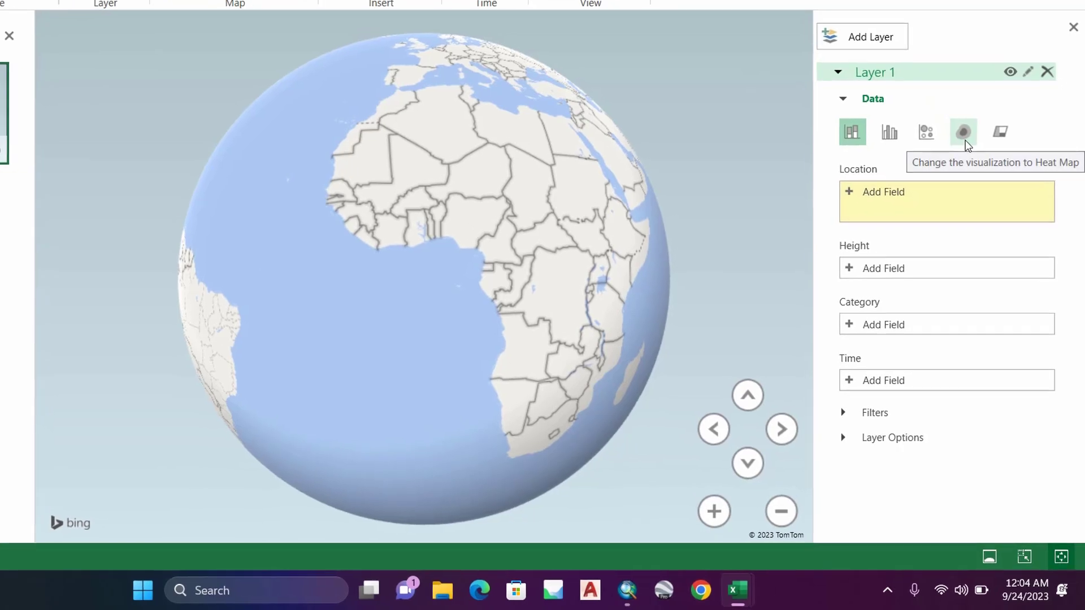
# Make Layer 1 a heat map located by Latitude, then add Longitude as a second location field
pyautogui.click(964, 132)
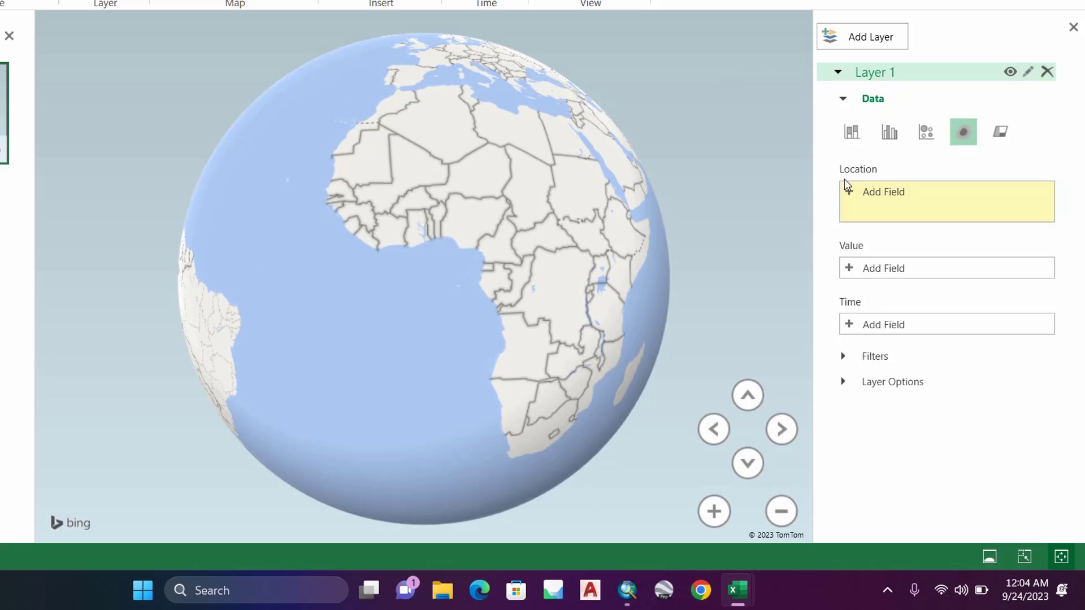
pyautogui.moveTo(883, 201)
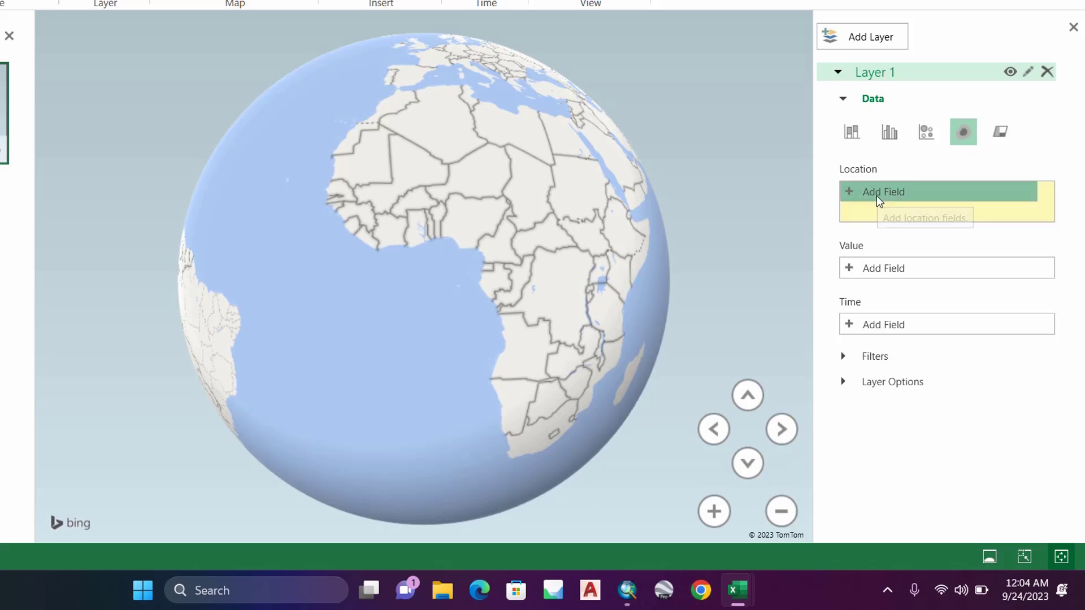
pyautogui.click(883, 192)
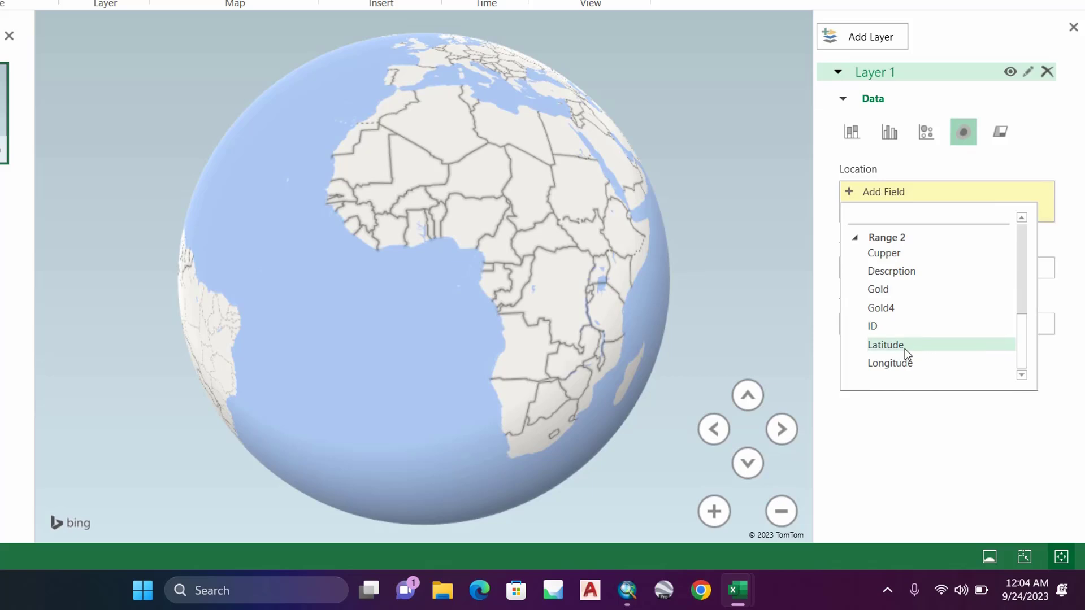
pyautogui.click(886, 345)
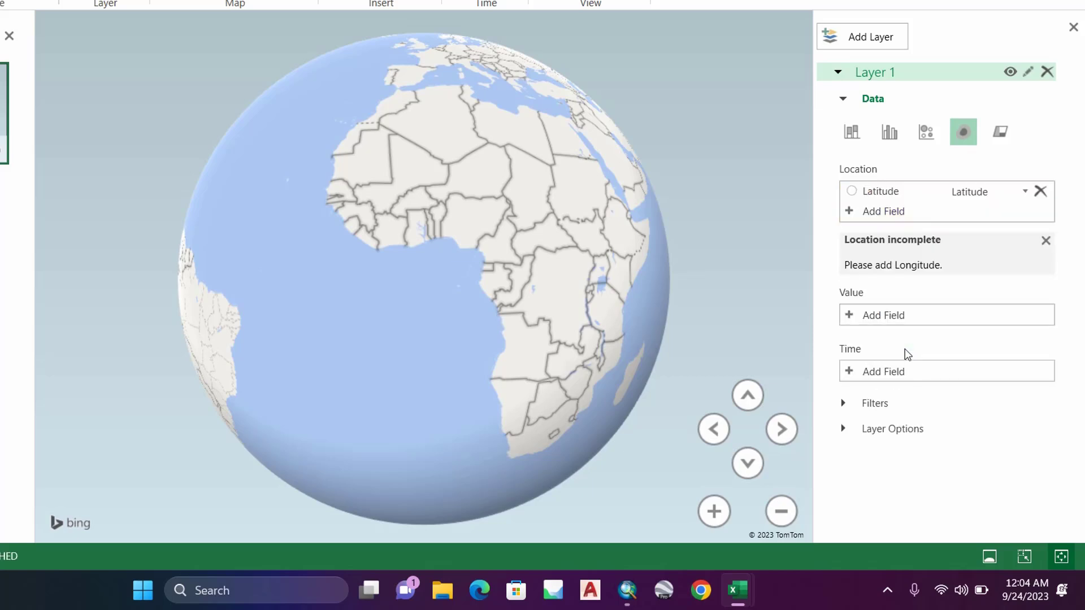
pyautogui.moveTo(883, 212)
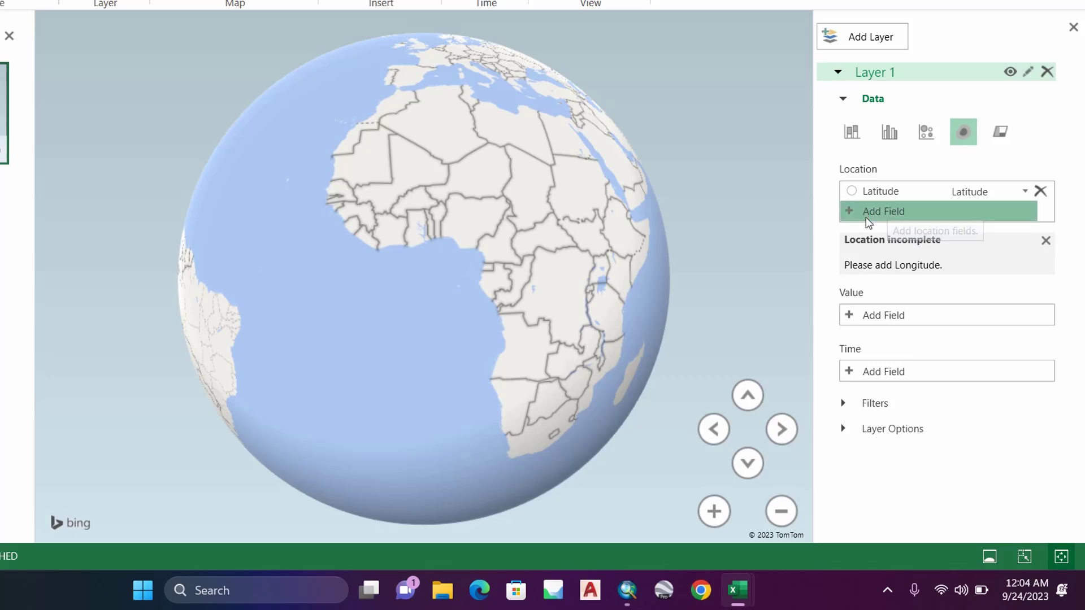
pyautogui.click(883, 211)
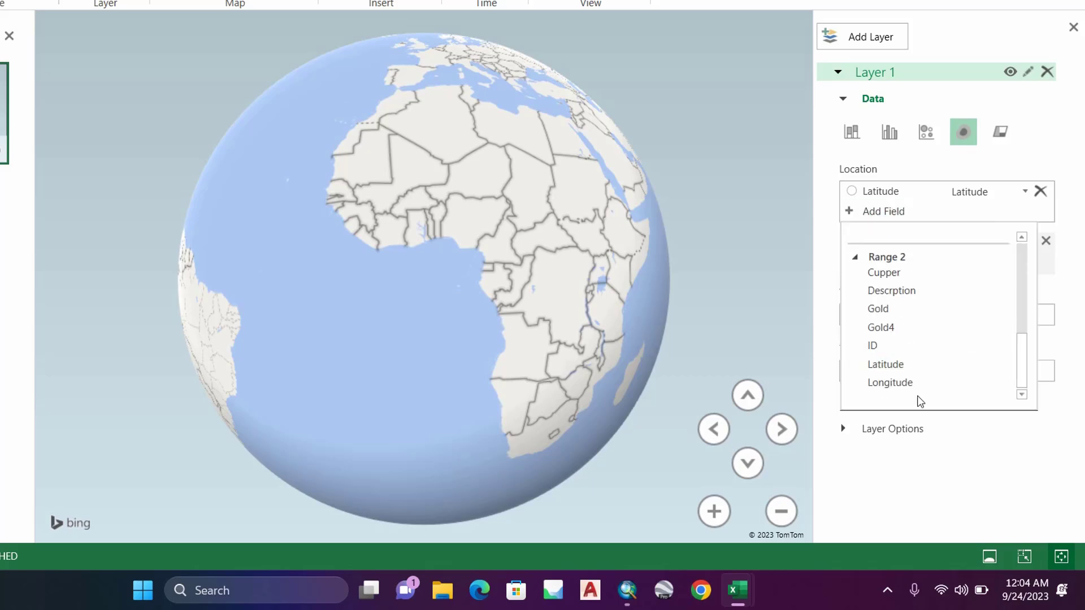
pyautogui.moveTo(889, 383)
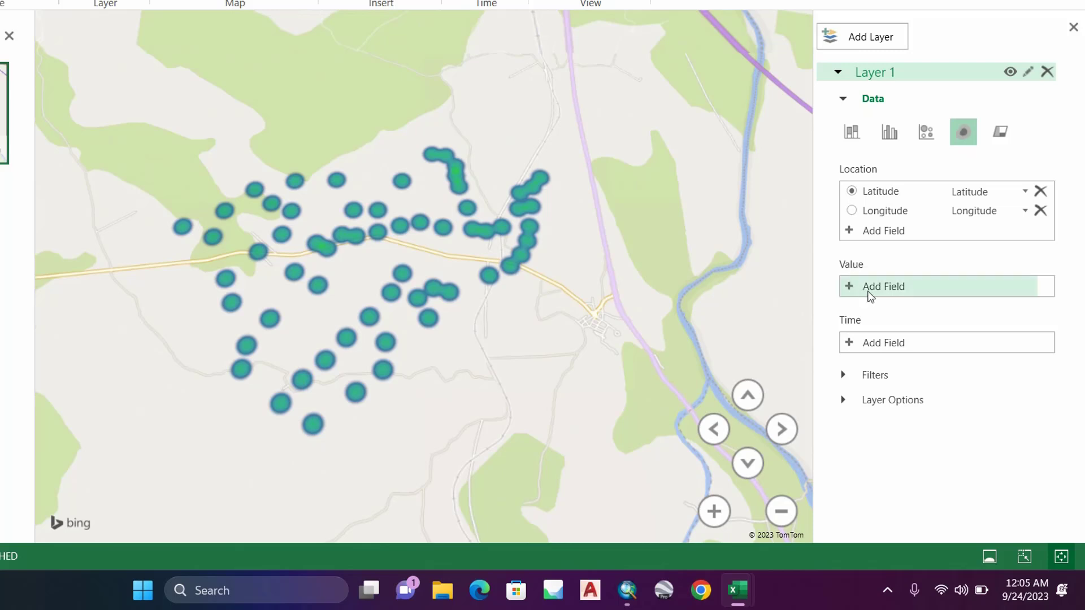
# Use Gold4 (Sum) as the heat map value and expand Layer 1's Layer Options
pyautogui.click(883, 286)
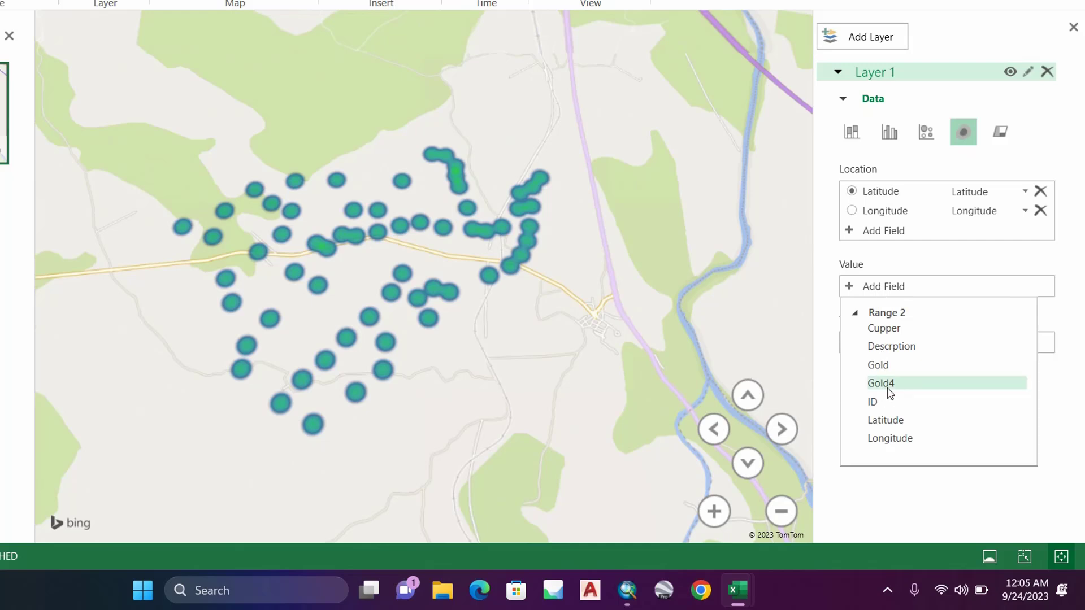
pyautogui.moveTo(881, 384)
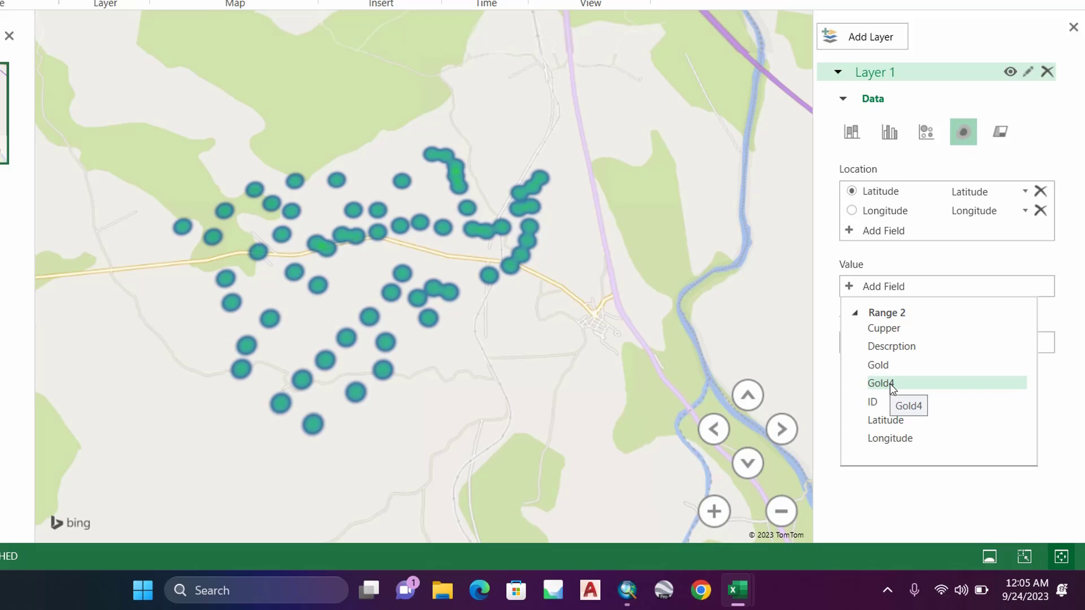
pyautogui.click(879, 384)
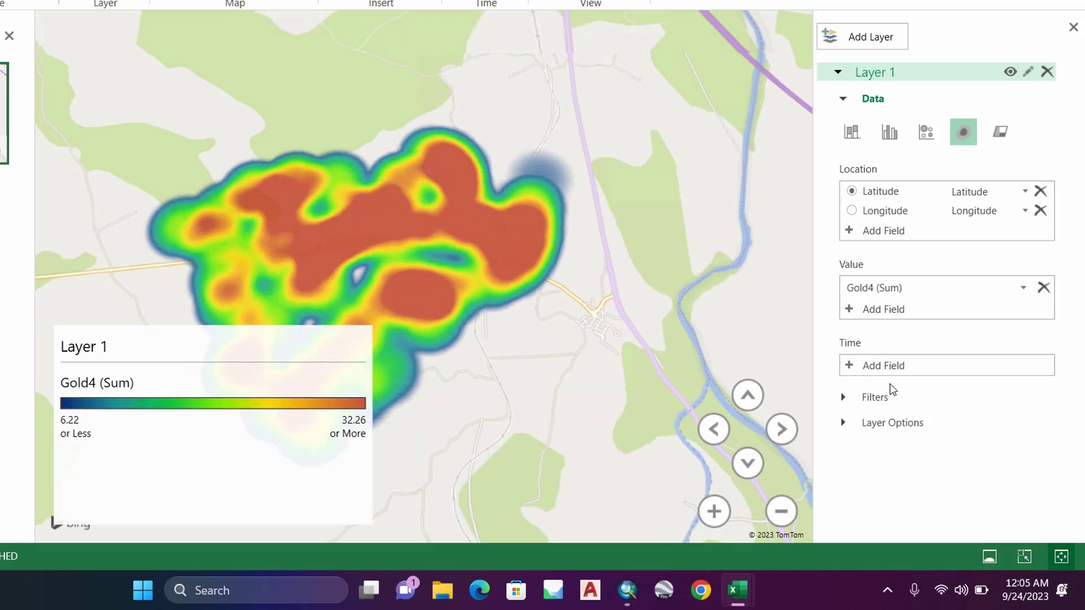
pyautogui.moveTo(897, 393)
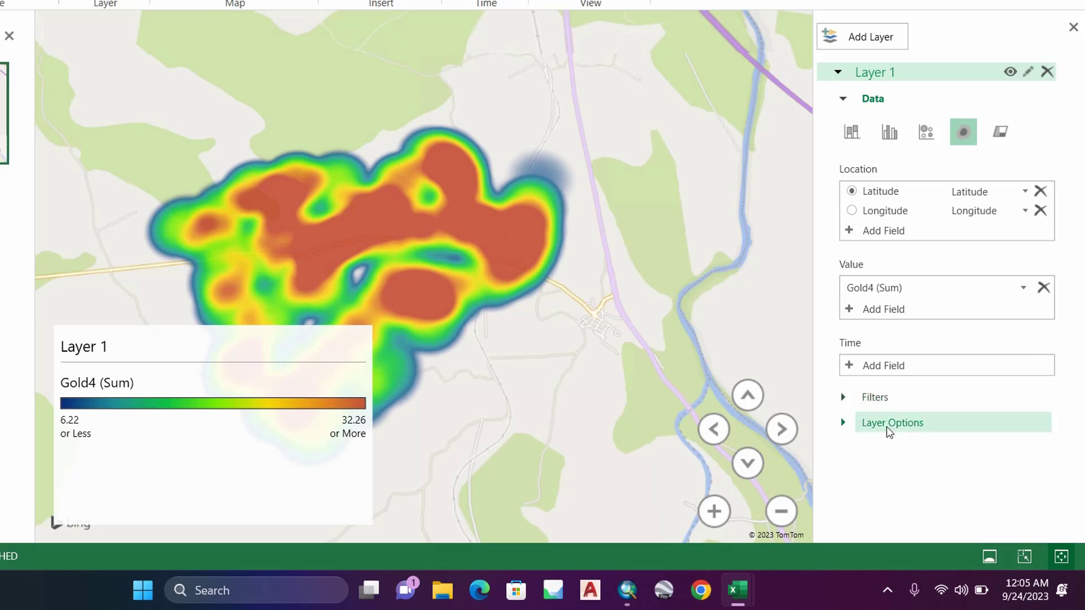
pyautogui.moveTo(874, 434)
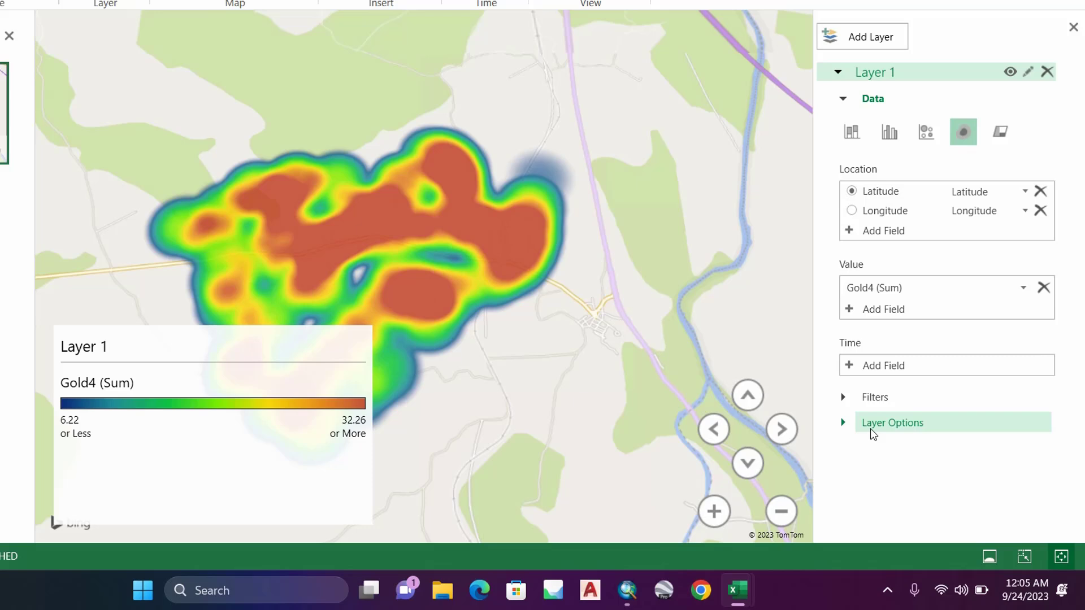
pyautogui.moveTo(858, 432)
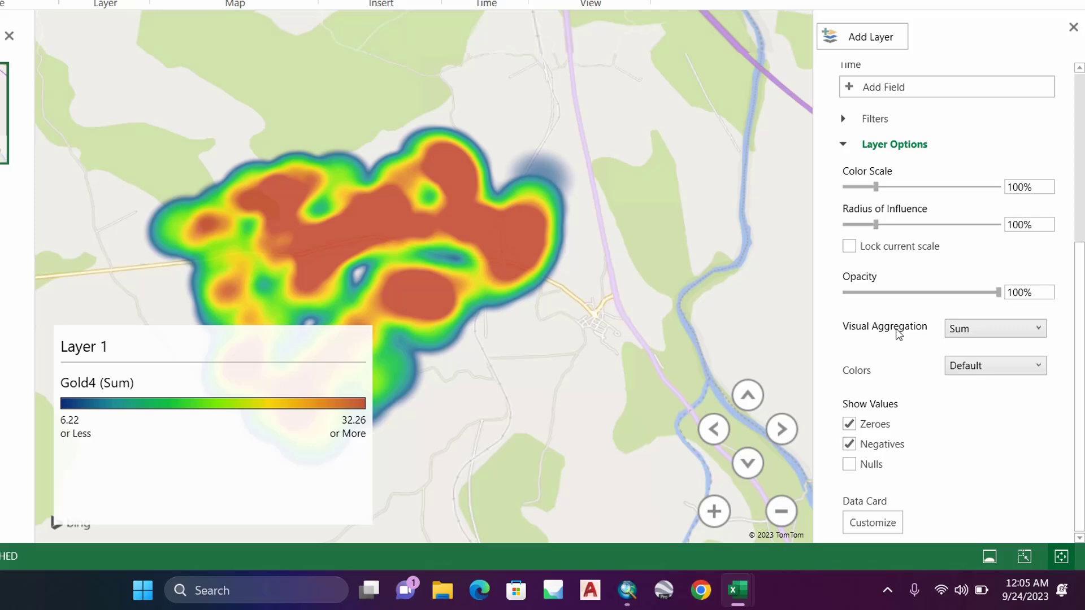
# Set the heat map's visual aggregation from Sum to Average
pyautogui.click(994, 328)
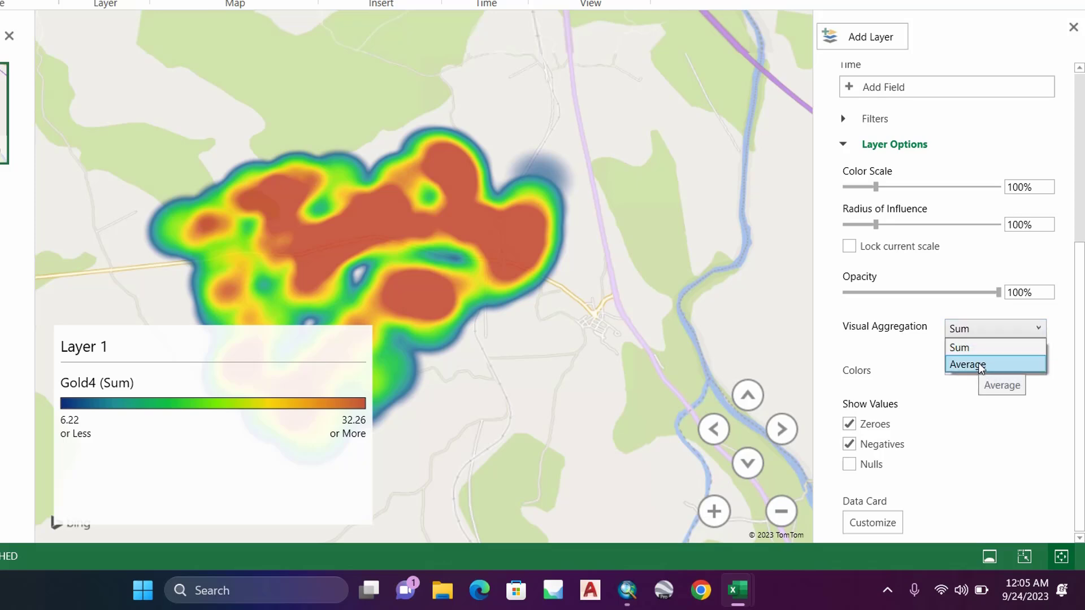
pyautogui.click(967, 364)
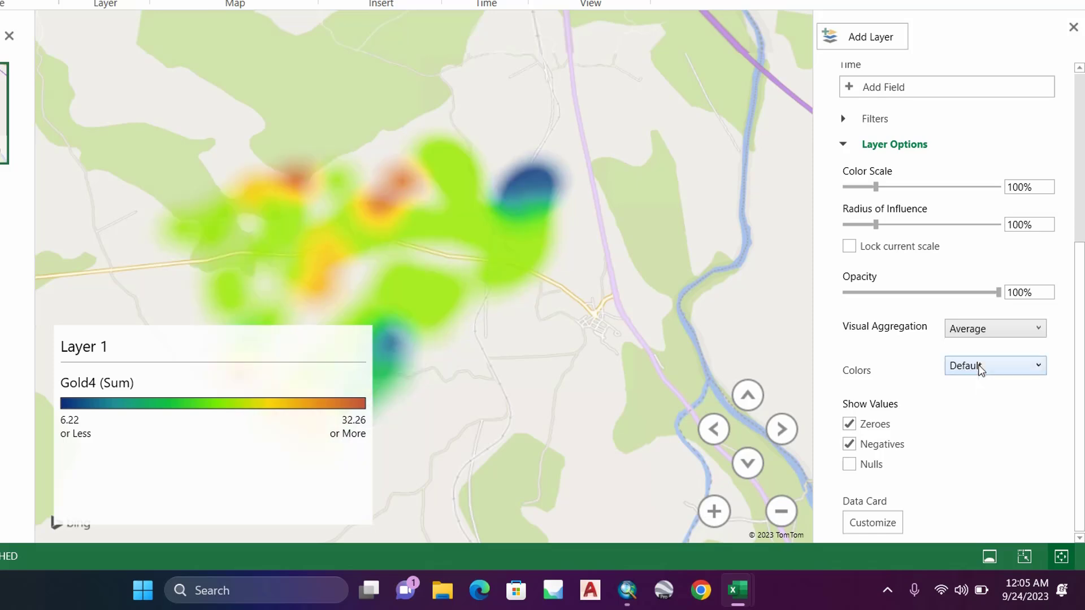
pyautogui.moveTo(902, 385)
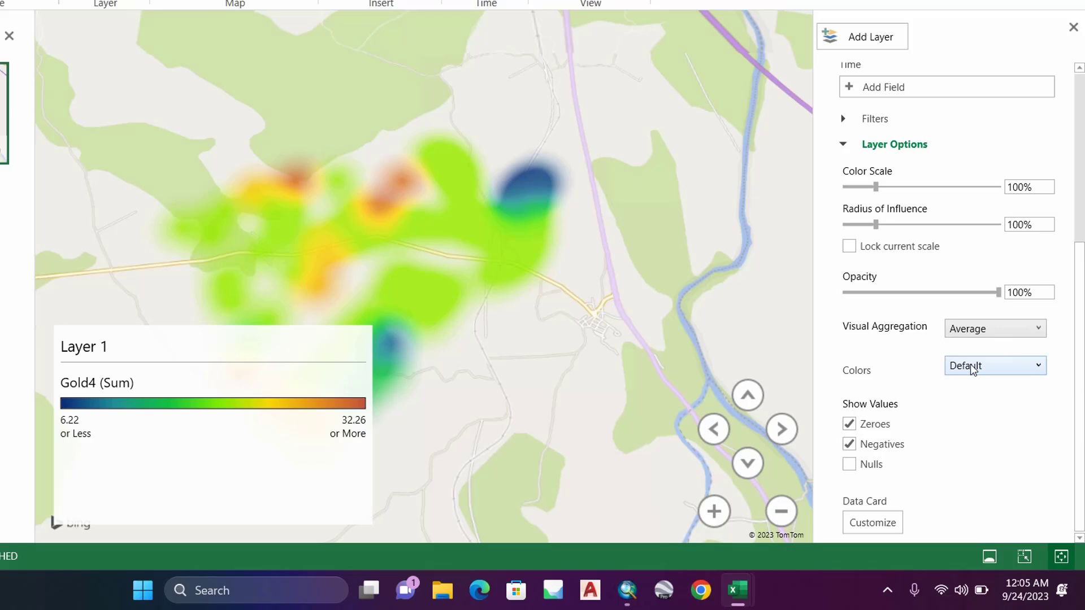
pyautogui.click(994, 365)
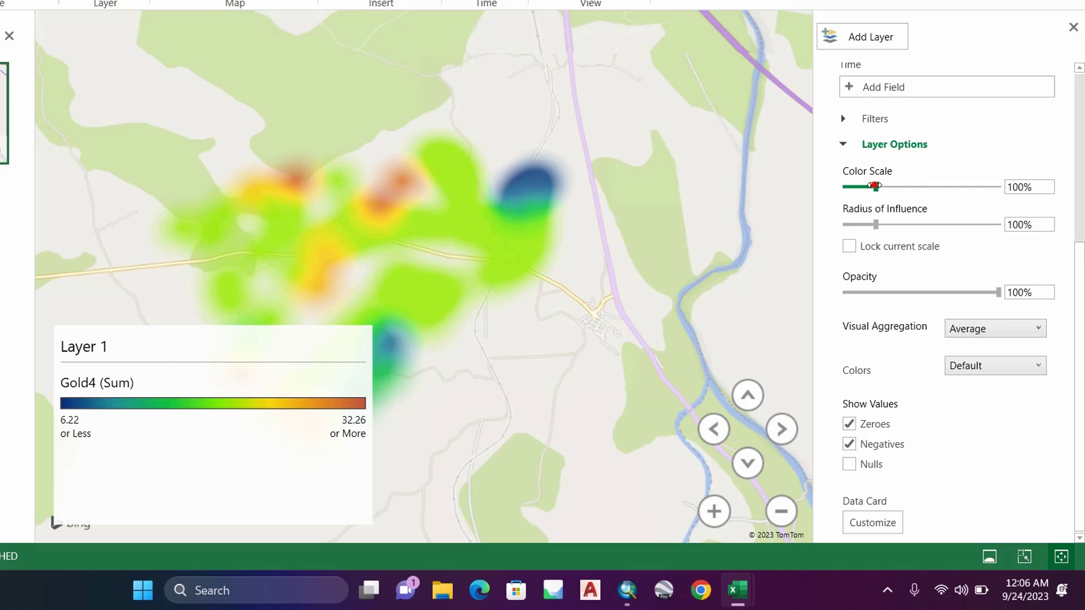
# Raise the color scale to 117% and the radius of influence to 113%
pyautogui.moveTo(873, 186); pyautogui.dragTo(881, 187)
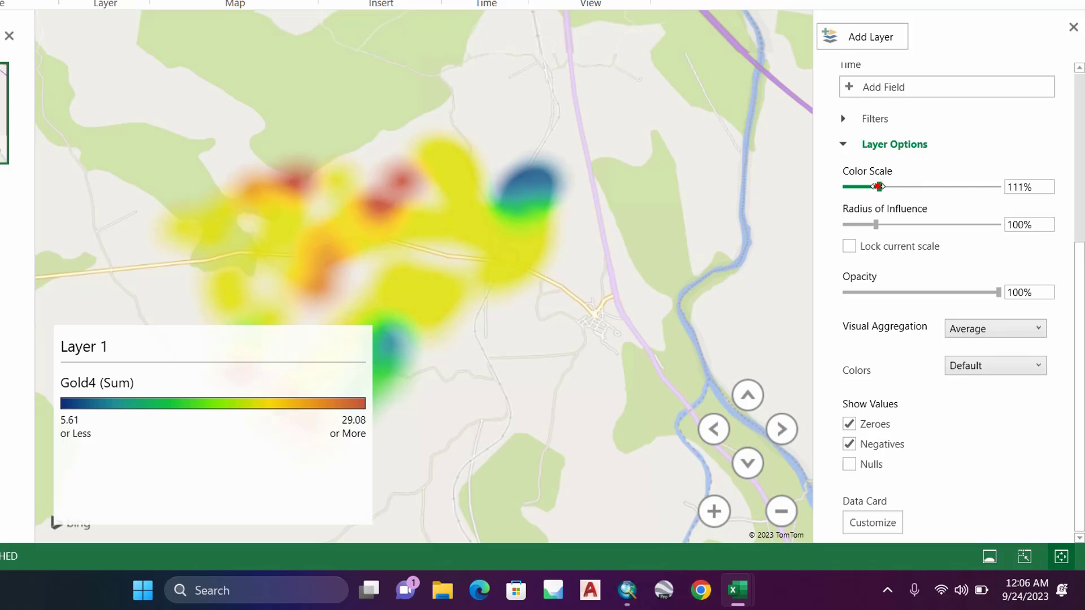
pyautogui.moveTo(877, 186); pyautogui.dragTo(883, 187)
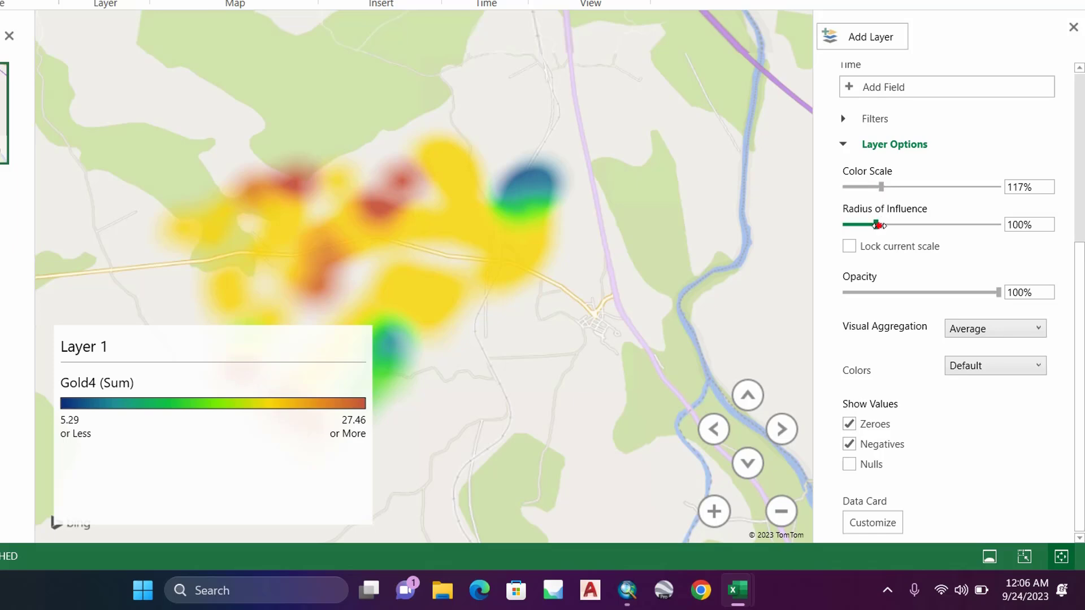
pyautogui.moveTo(880, 224); pyautogui.dragTo(887, 223)
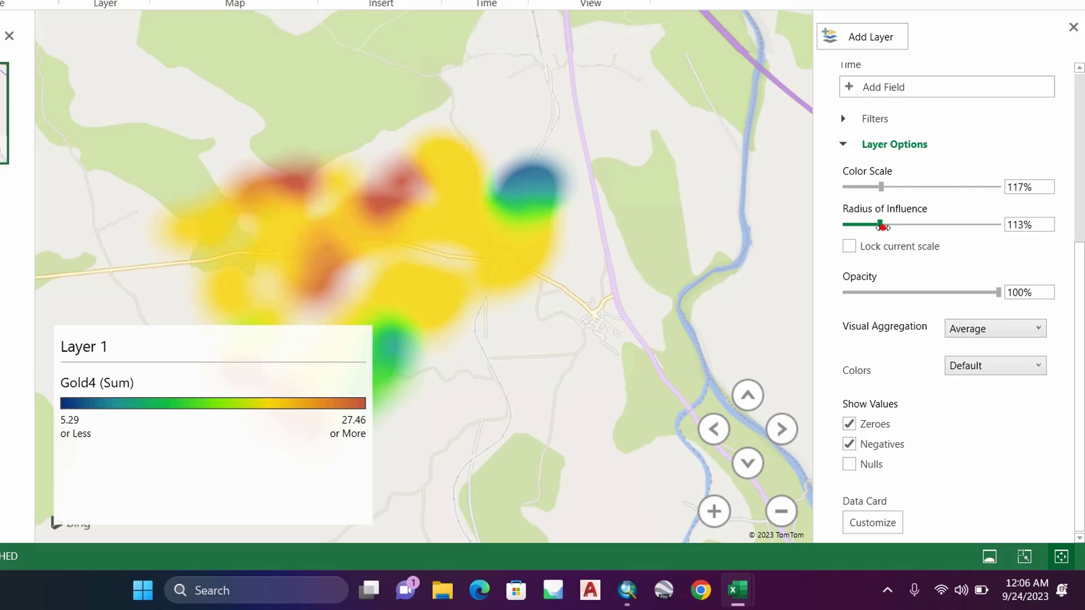
# Widen the radius of influence to 122% and shrink the Layer 1 legend box
pyautogui.moveTo(880, 224); pyautogui.dragTo(886, 223)
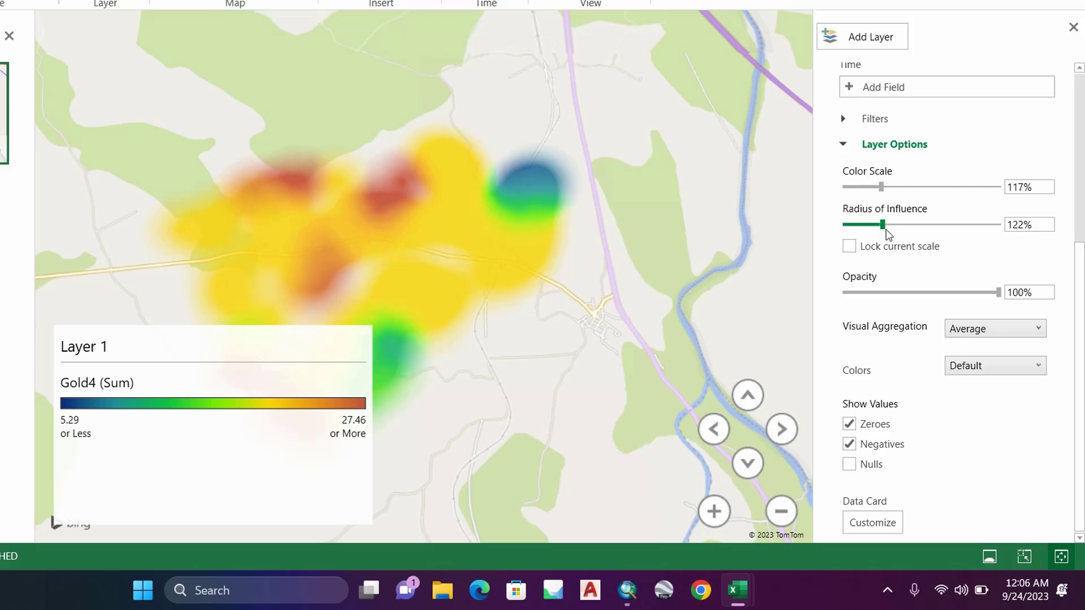
pyautogui.click(83, 346)
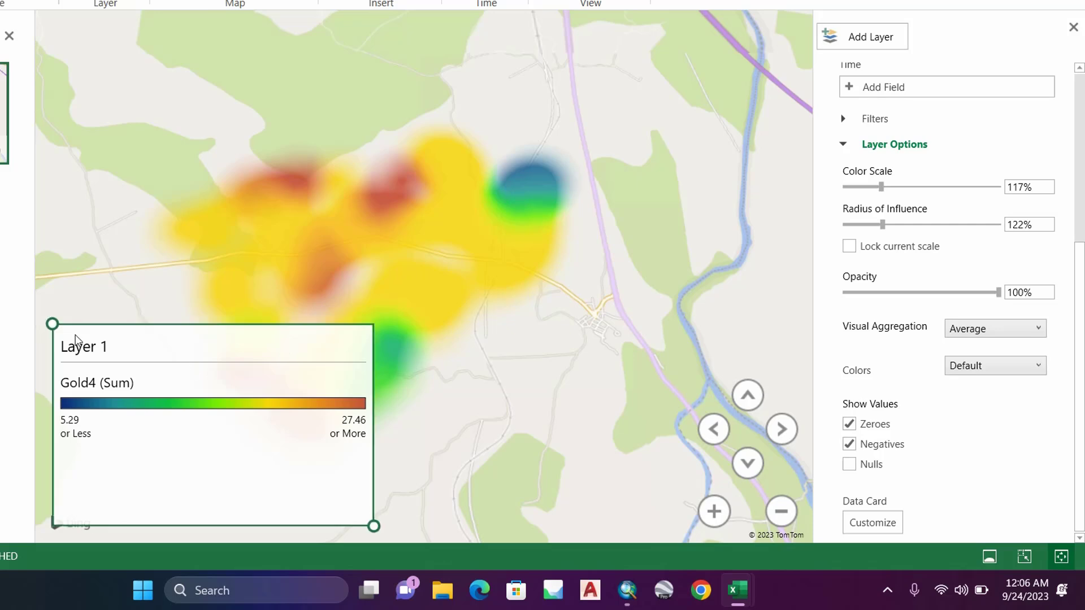
pyautogui.moveTo(52, 324); pyautogui.dragTo(78, 351)
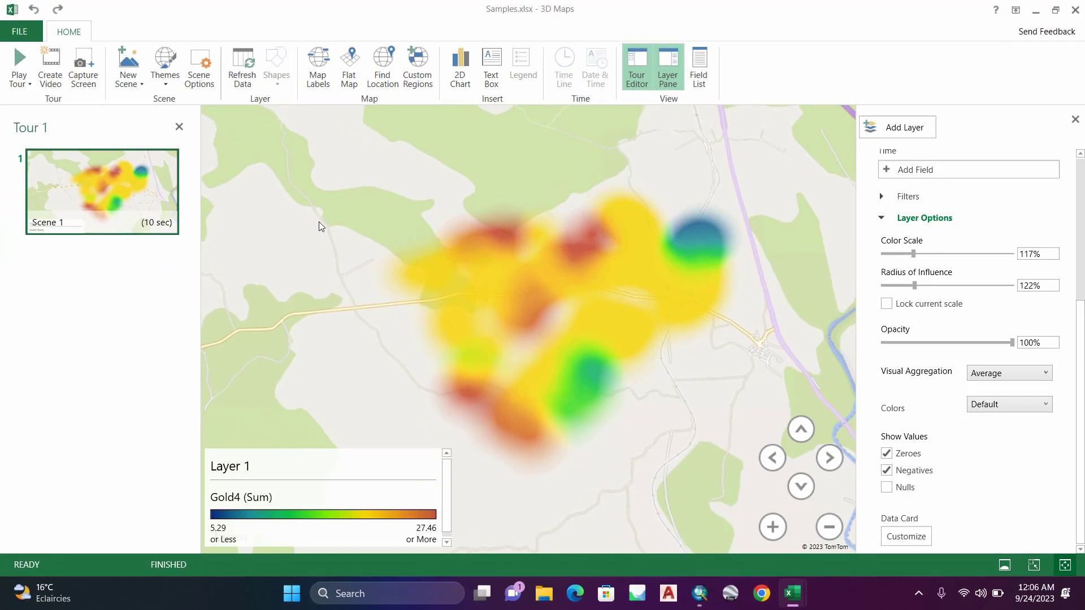
pyautogui.moveTo(307, 254)
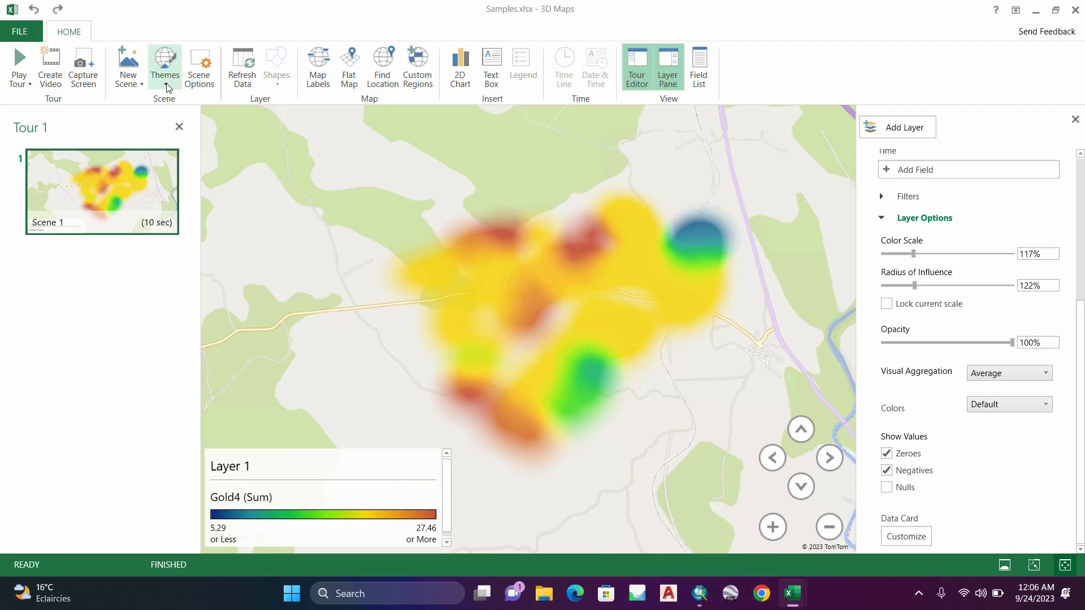
# Switch the map theme to aerial/satellite imagery and reposition the map view
pyautogui.click(165, 66)
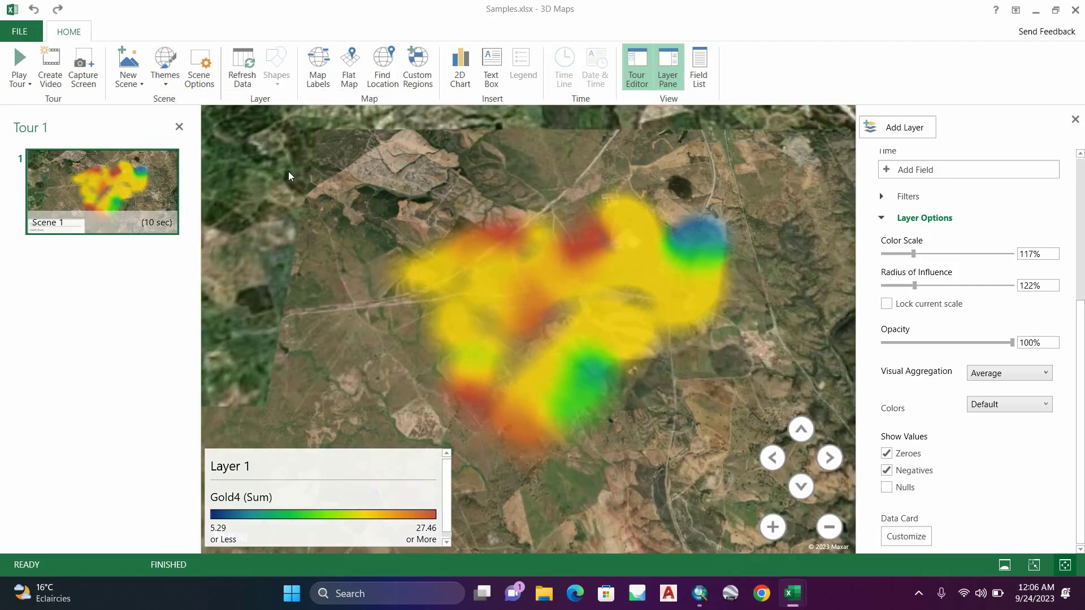
pyautogui.moveTo(290, 176); pyautogui.dragTo(368, 318)
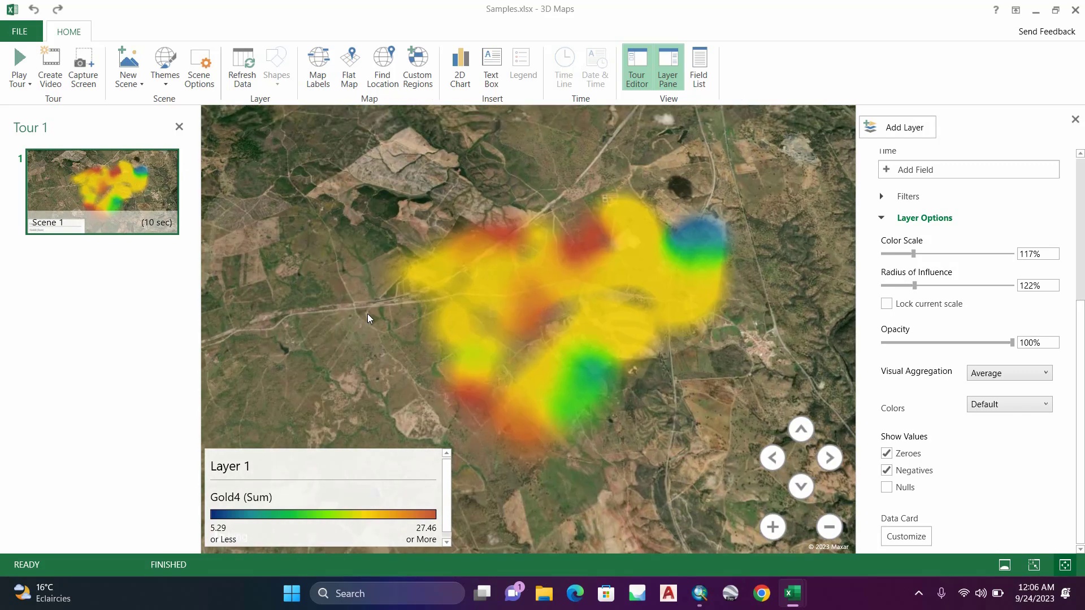
pyautogui.moveTo(630, 356)
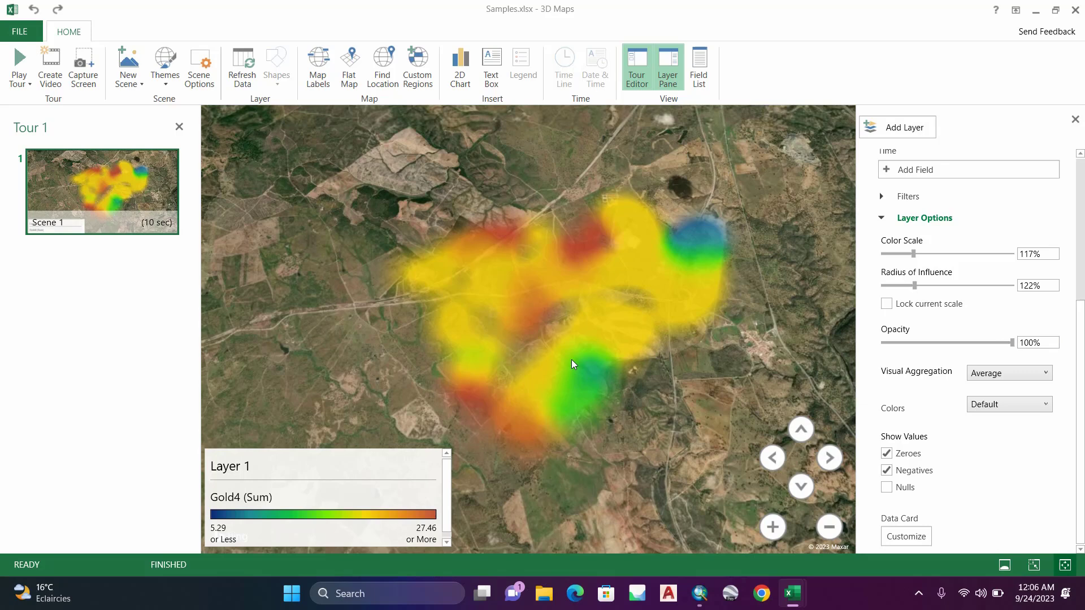
pyautogui.moveTo(893, 343)
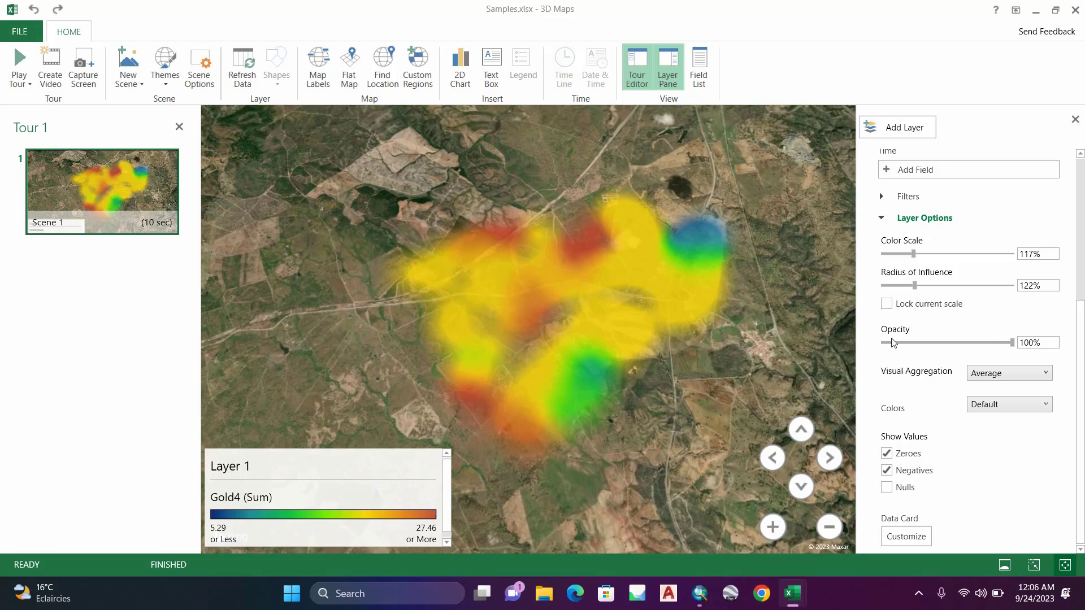
# Lower the heat map layer's opacity from 100% to 65%
pyautogui.moveTo(1009, 343); pyautogui.dragTo(985, 342)
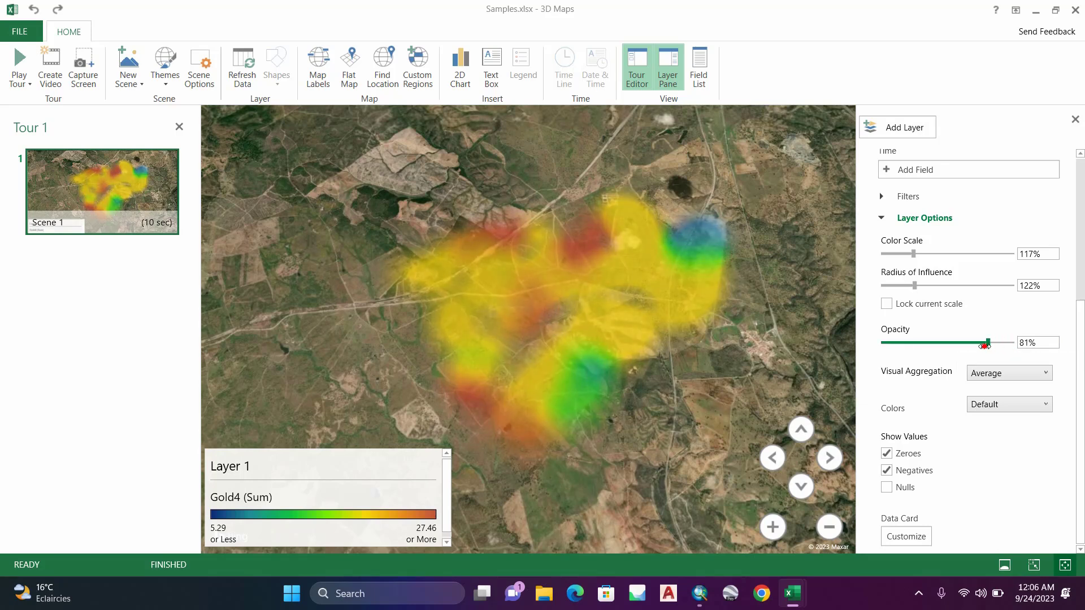
pyautogui.moveTo(986, 344); pyautogui.dragTo(969, 344)
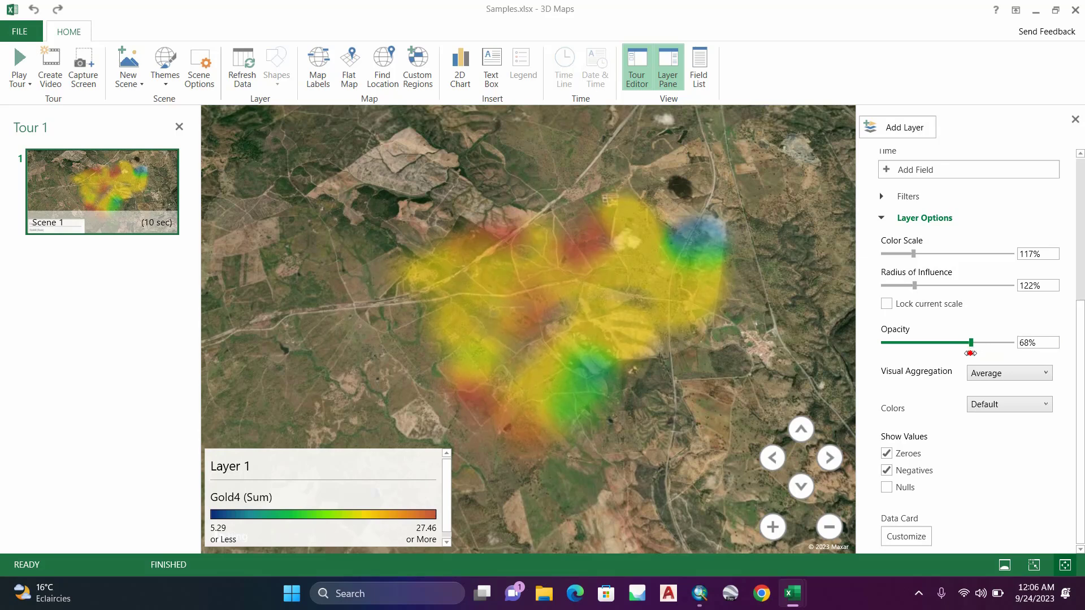
pyautogui.moveTo(969, 343); pyautogui.dragTo(968, 343)
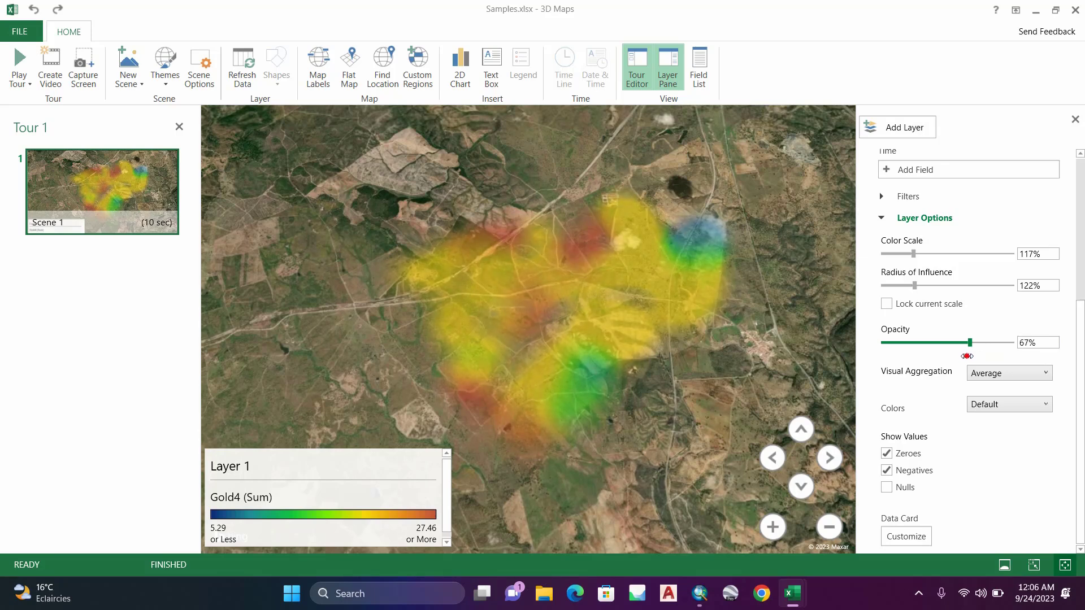
pyautogui.moveTo(974, 341); pyautogui.dragTo(960, 341)
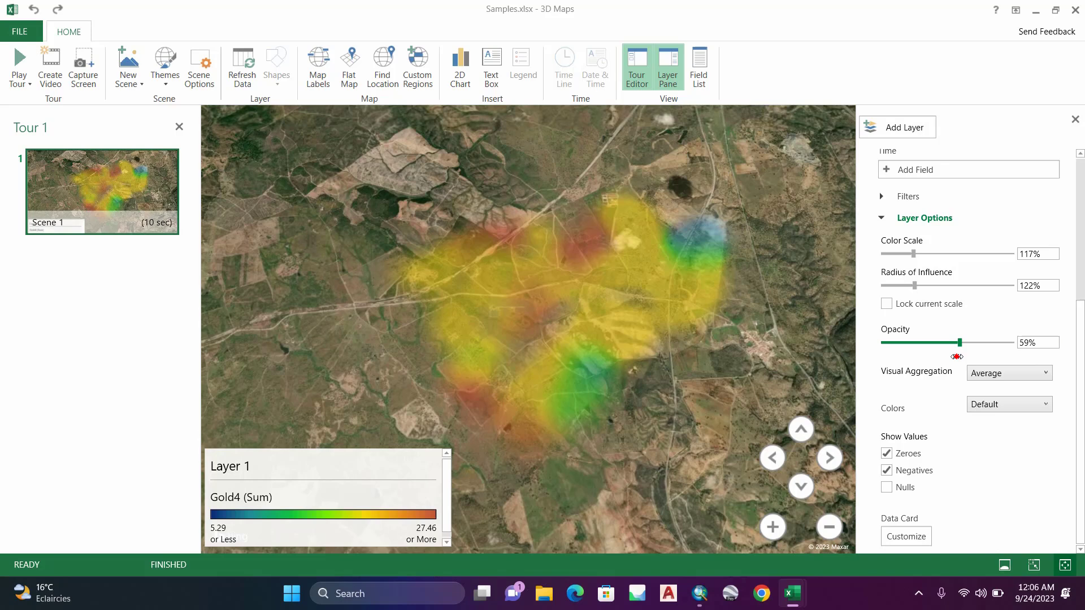
pyautogui.moveTo(957, 342); pyautogui.dragTo(966, 342)
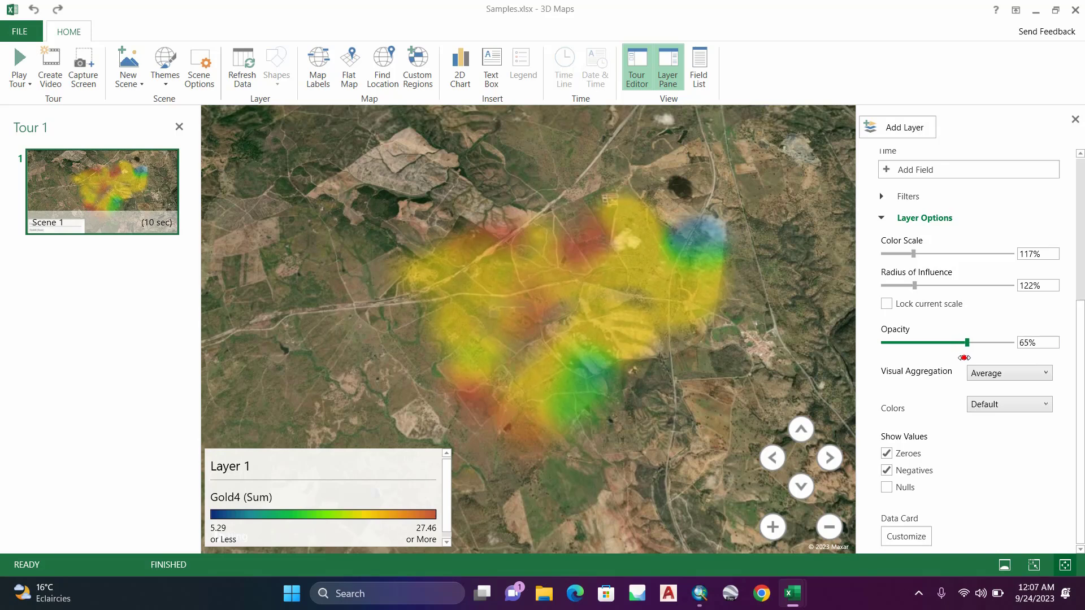
pyautogui.moveTo(532, 361)
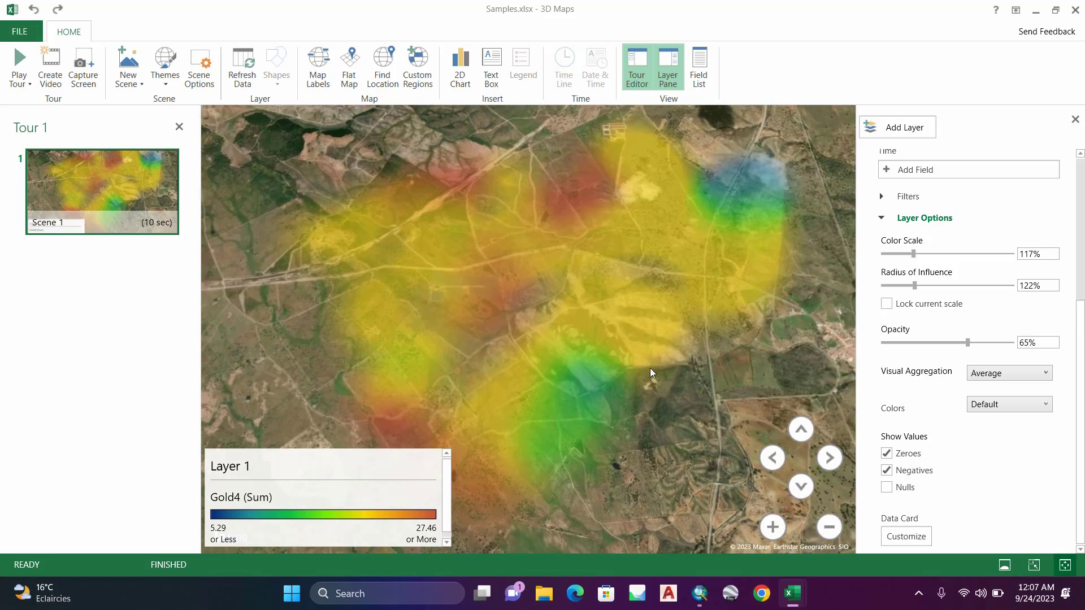
pyautogui.moveTo(800, 430)
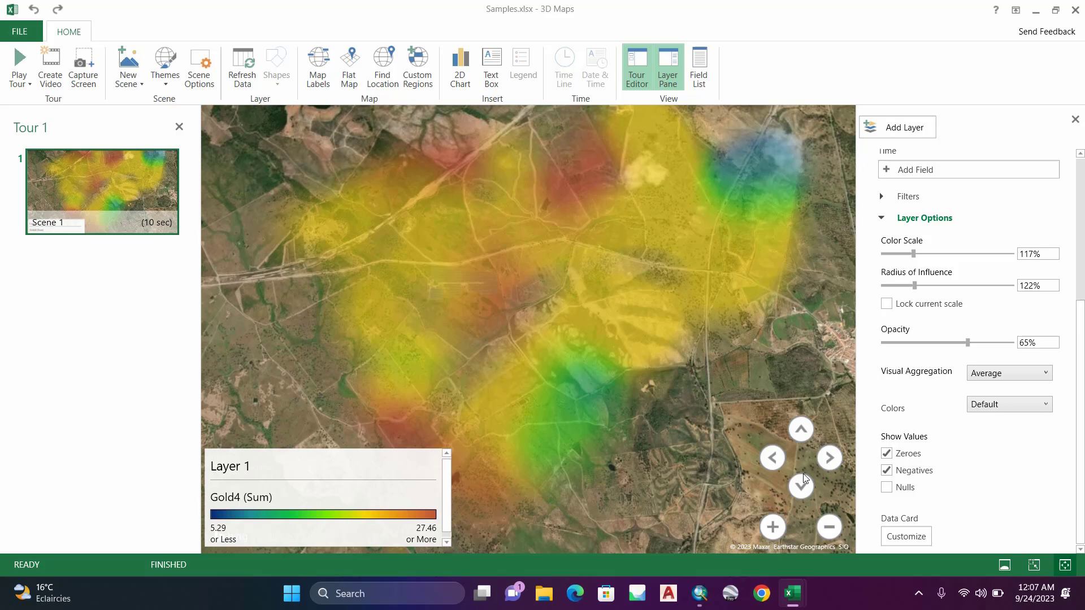
pyautogui.click(801, 486)
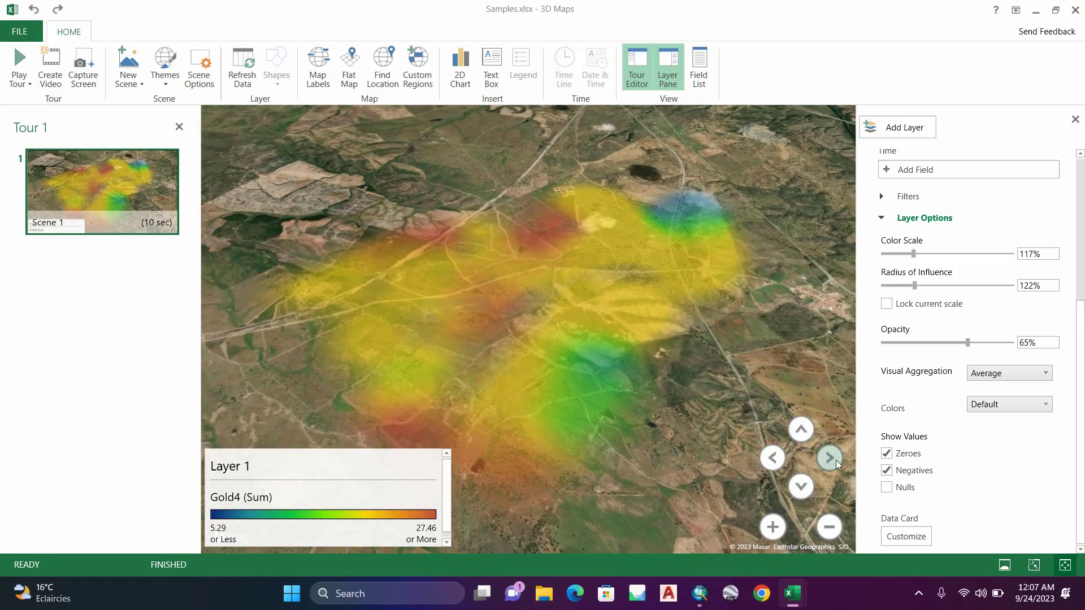
pyautogui.click(829, 458)
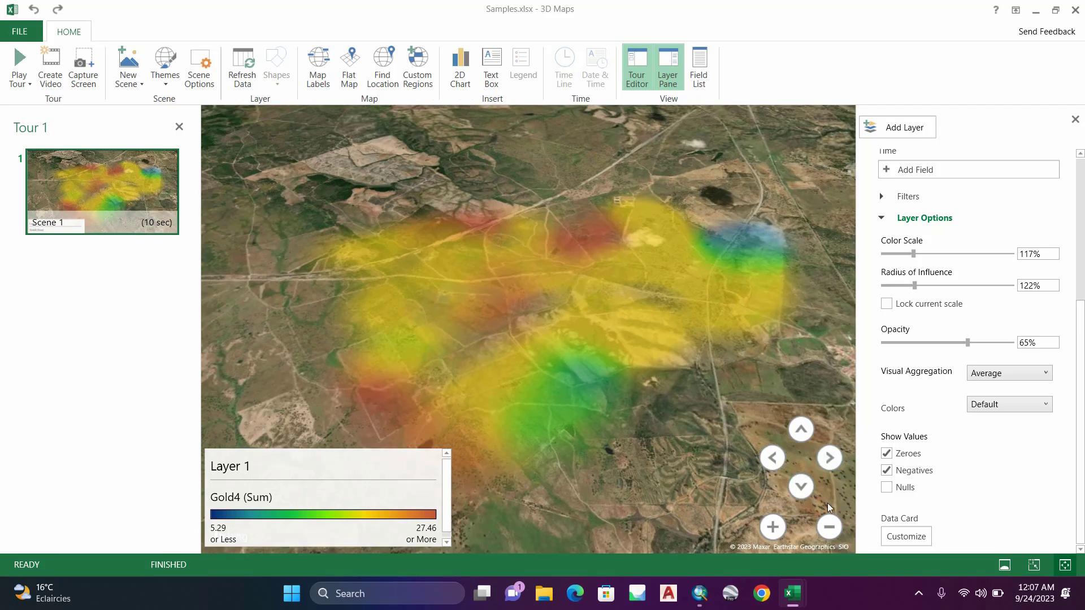
pyautogui.click(773, 528)
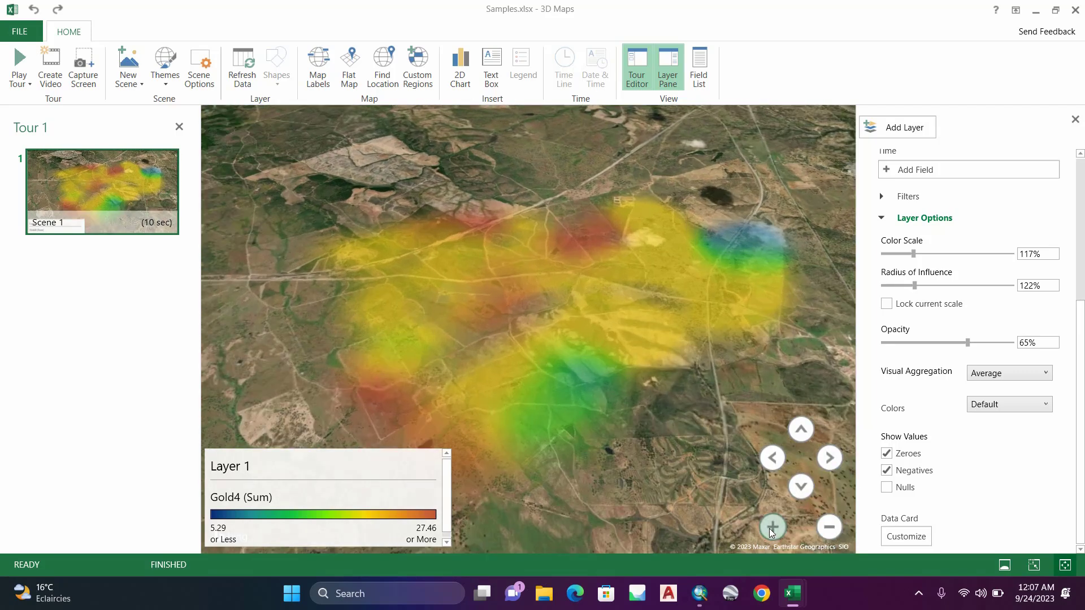
pyautogui.click(773, 528)
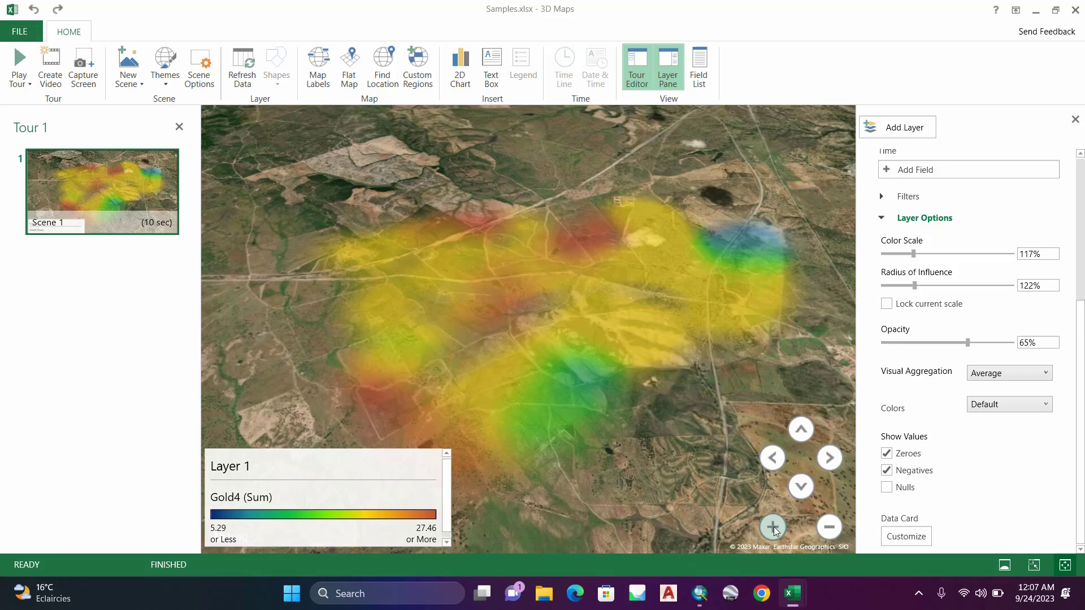
pyautogui.click(828, 528)
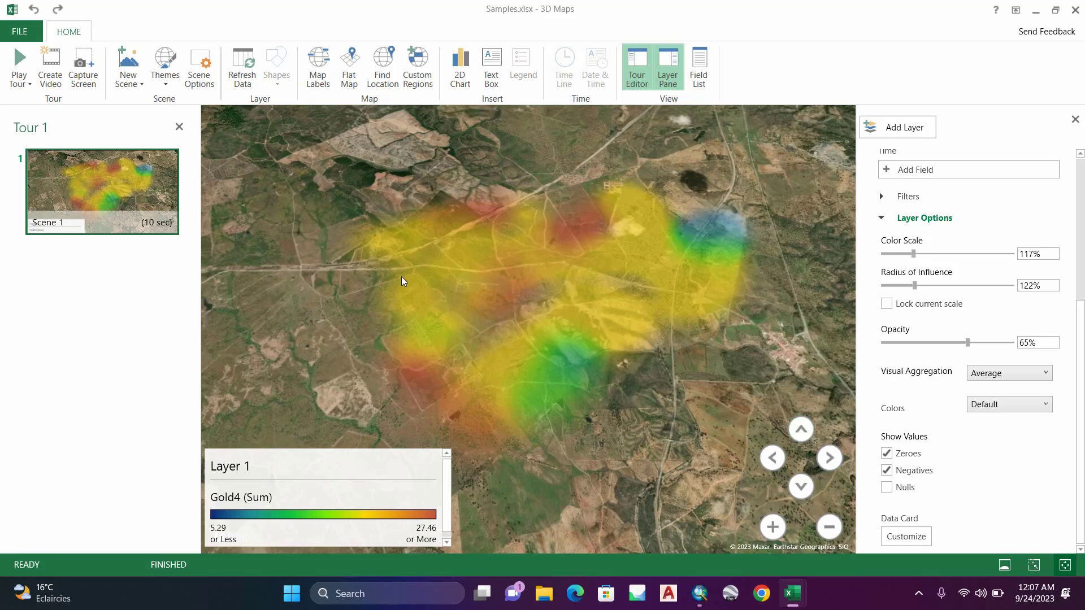
pyautogui.click(164, 66)
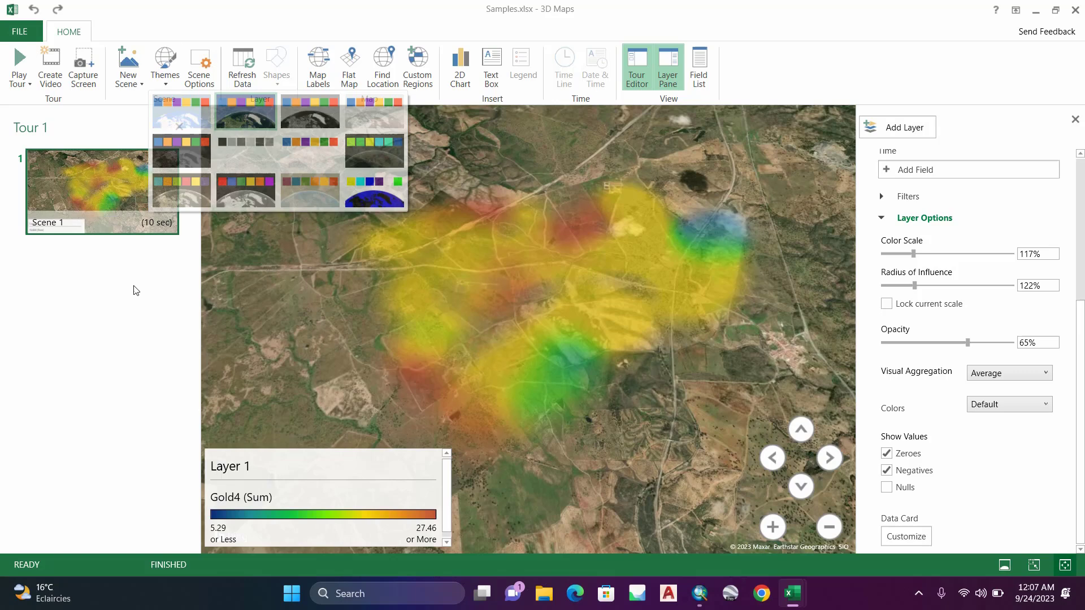
# Set the scene's transition effect to Dolly, leaving the map type unchanged
pyautogui.click(199, 67)
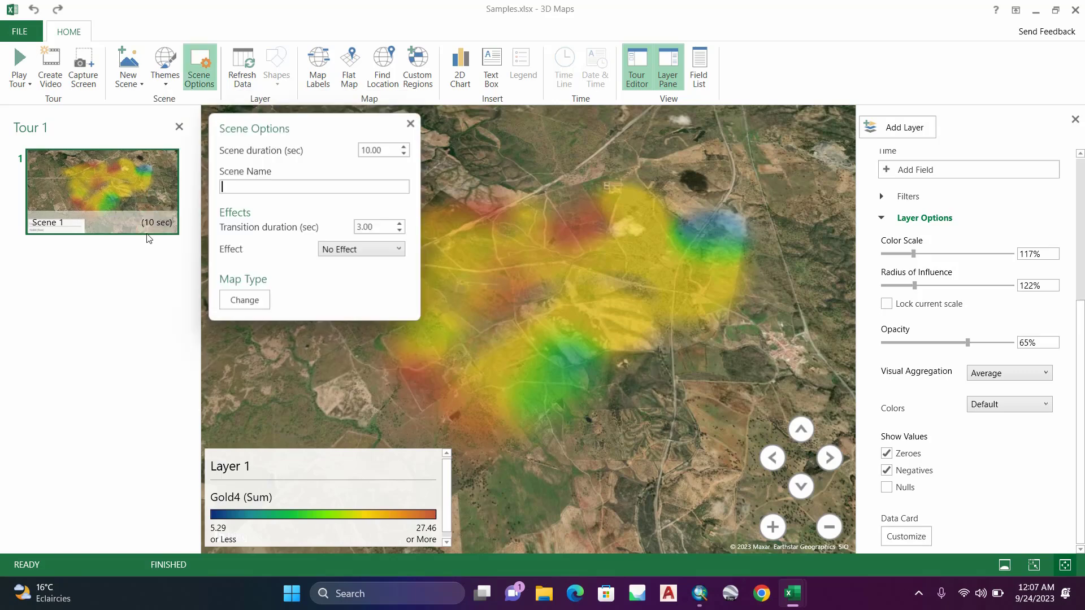
pyautogui.moveTo(405, 267)
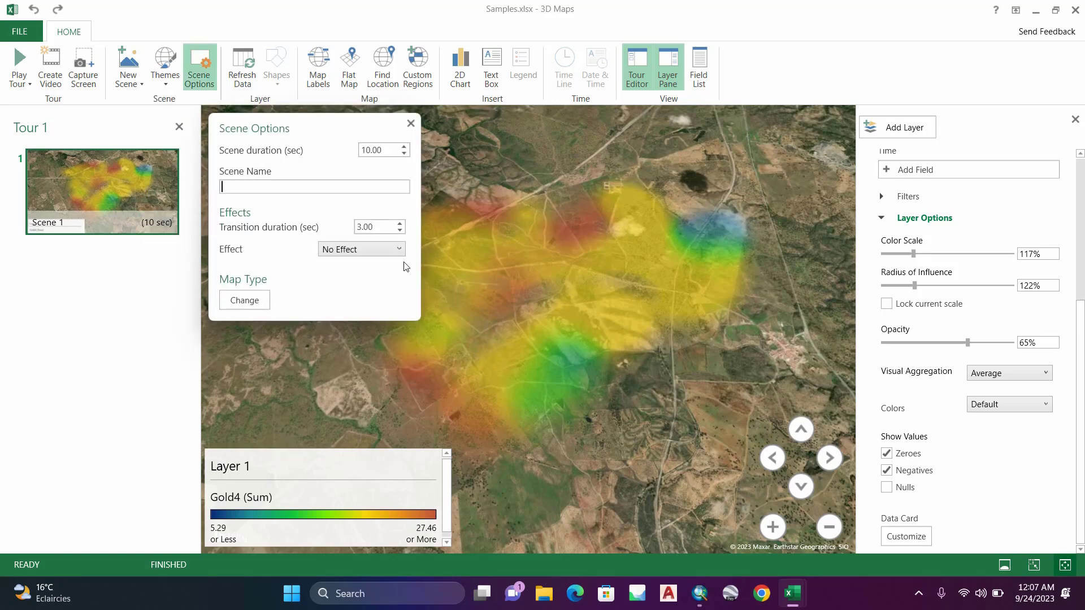
pyautogui.click(361, 248)
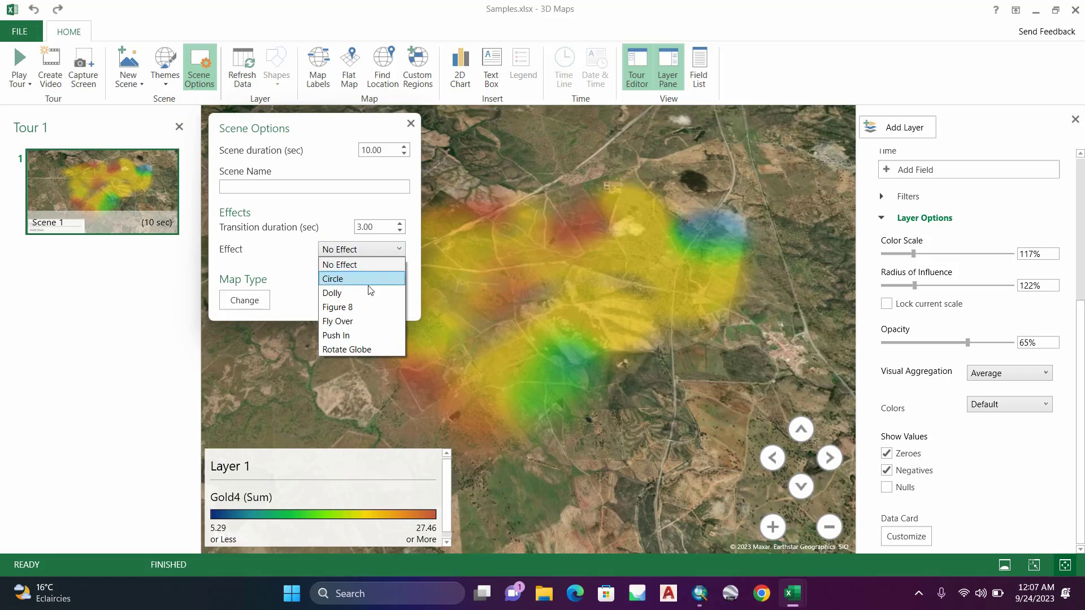
pyautogui.click(331, 292)
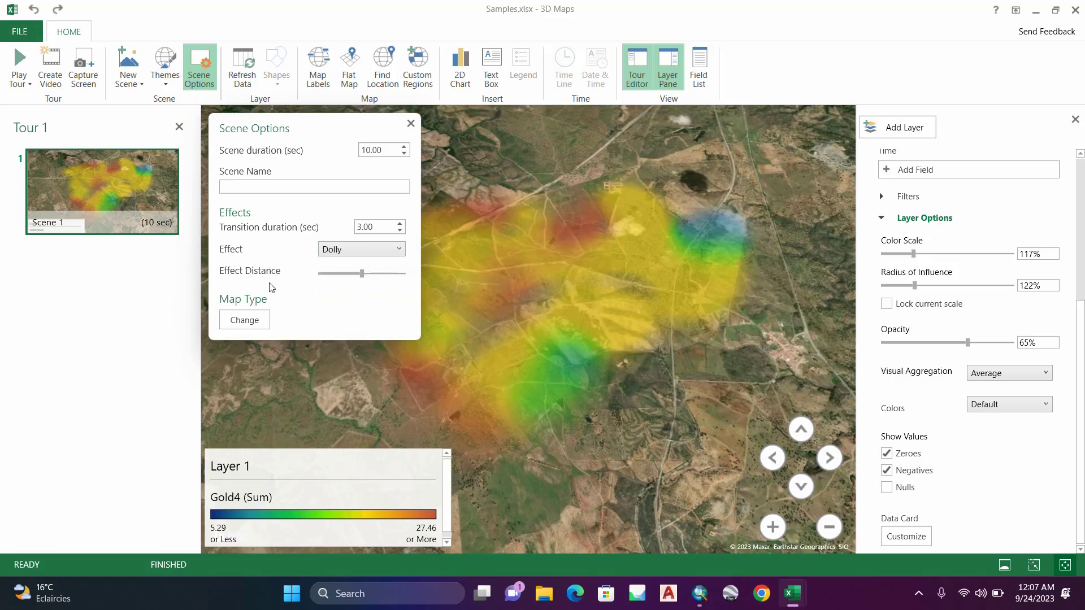
pyautogui.click(244, 320)
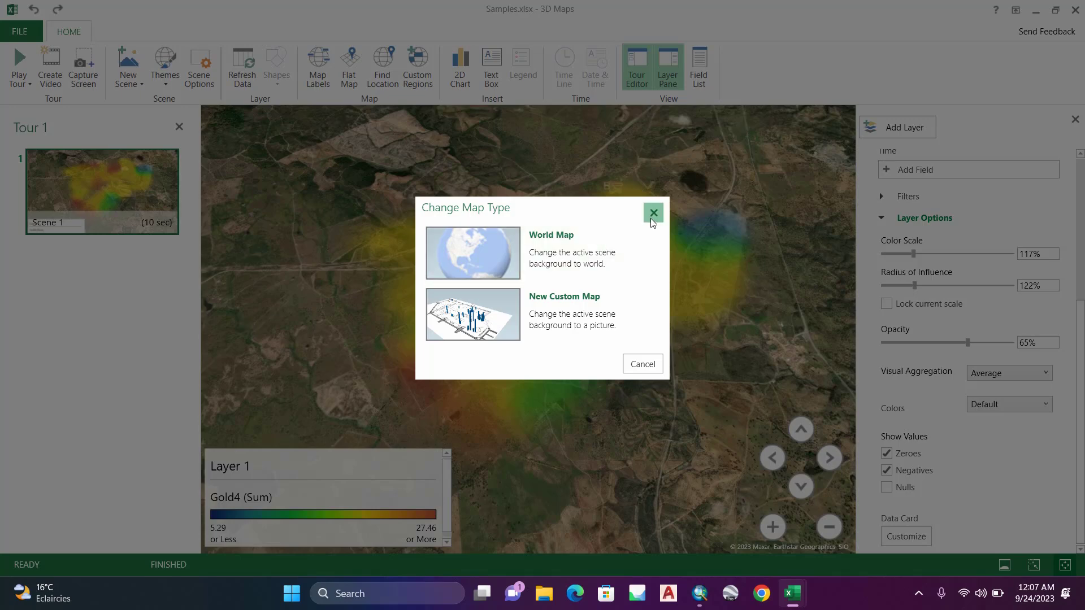
pyautogui.click(652, 211)
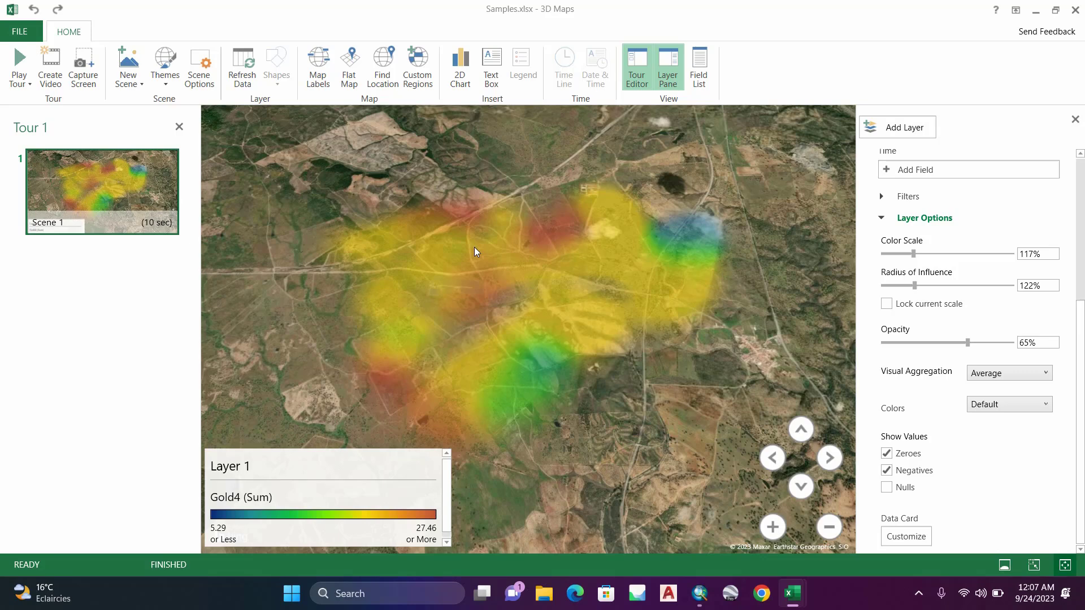
pyautogui.click(317, 66)
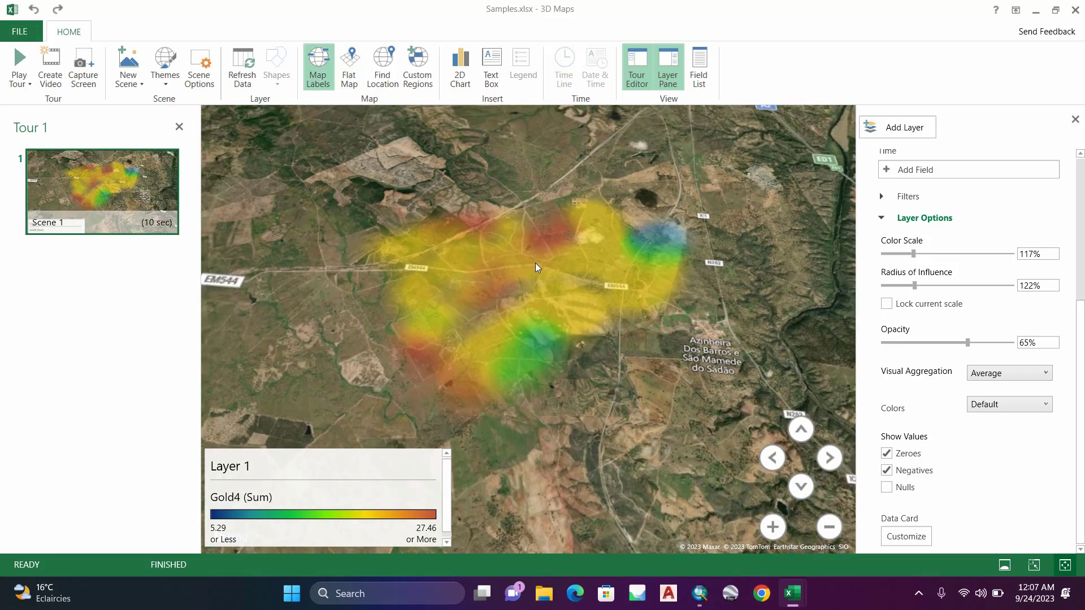
pyautogui.moveTo(485, 319)
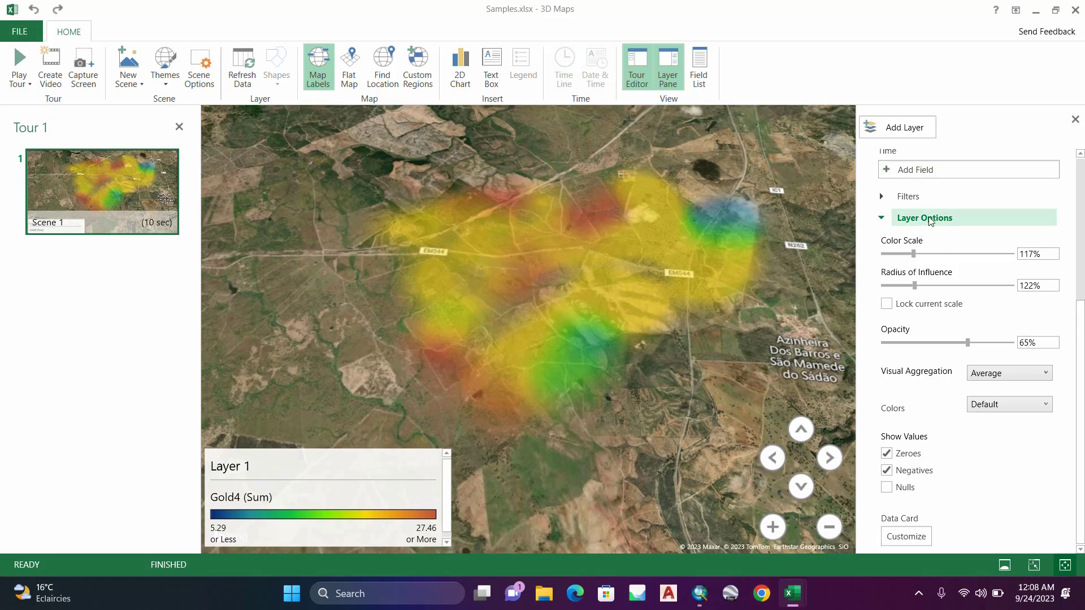
pyautogui.moveTo(902, 382)
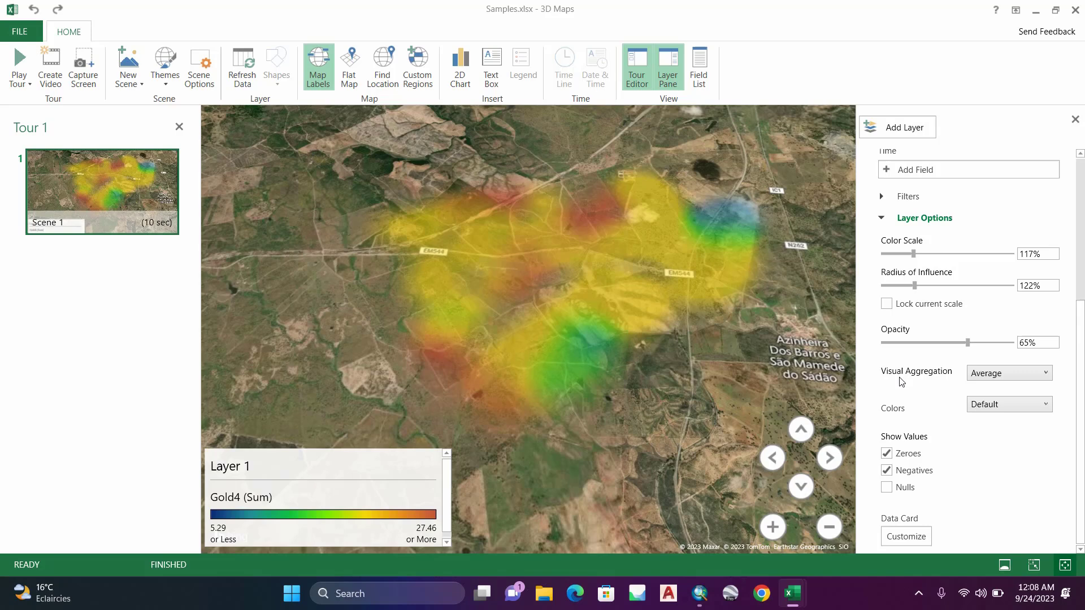
pyautogui.moveTo(927, 381)
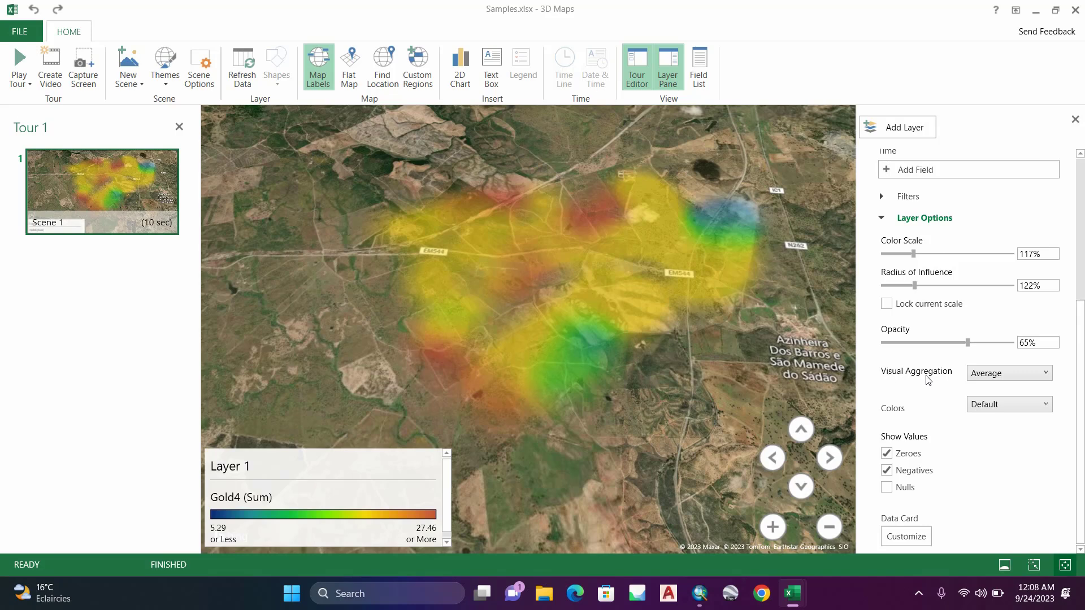
pyautogui.click(1007, 373)
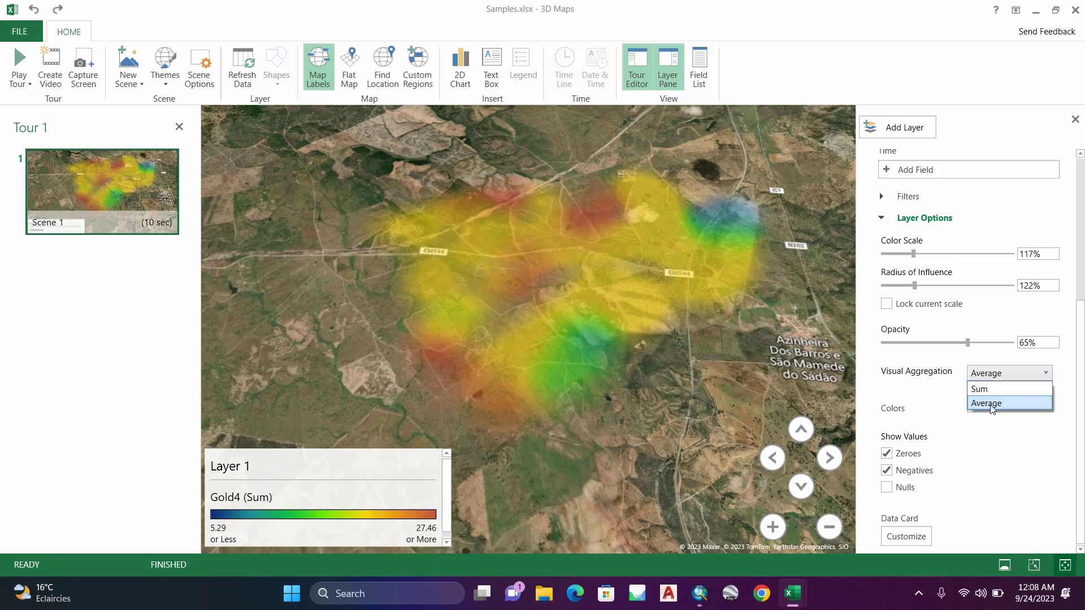
pyautogui.click(988, 402)
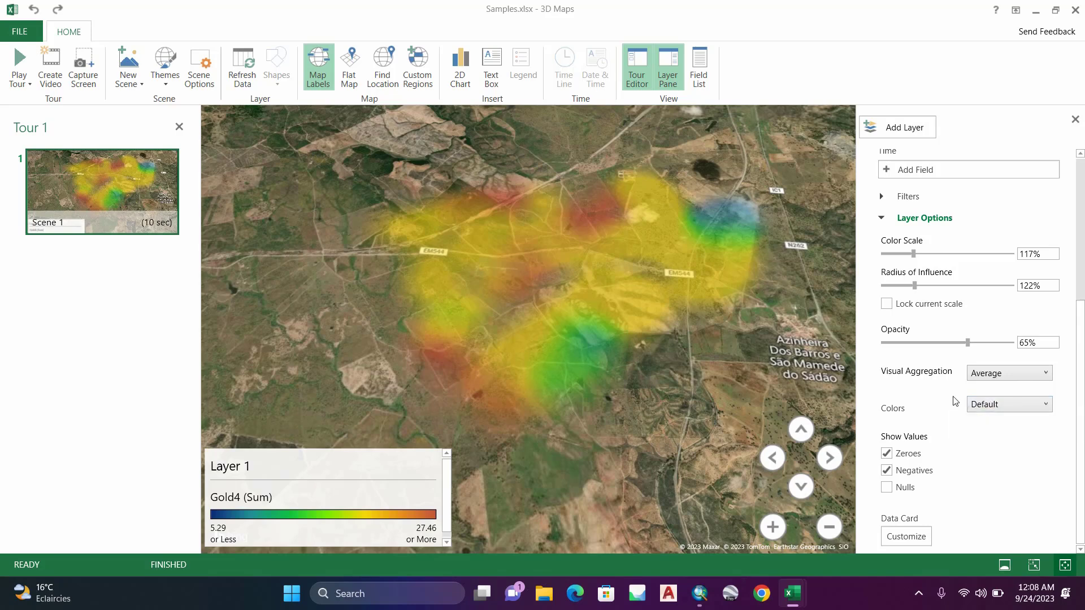